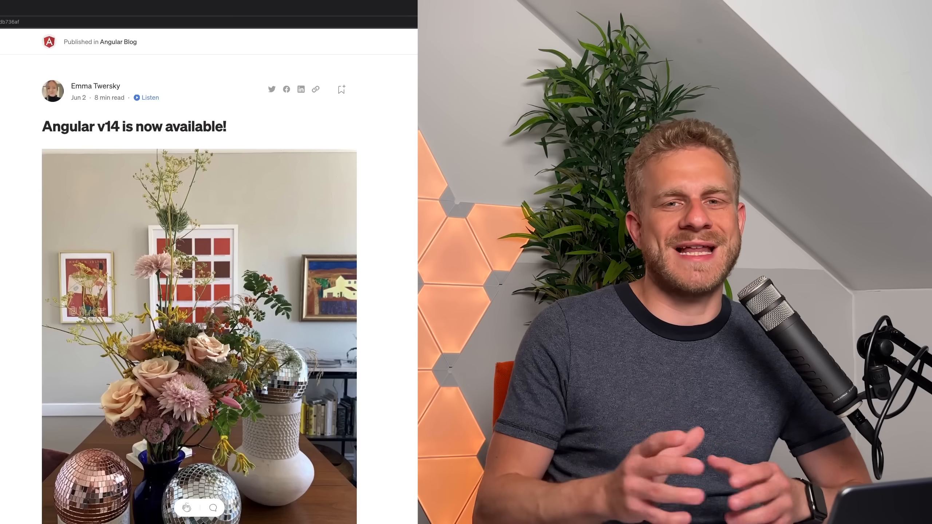
Review the app.component.html form template, selecting all of its markup
scroll("down", 3)
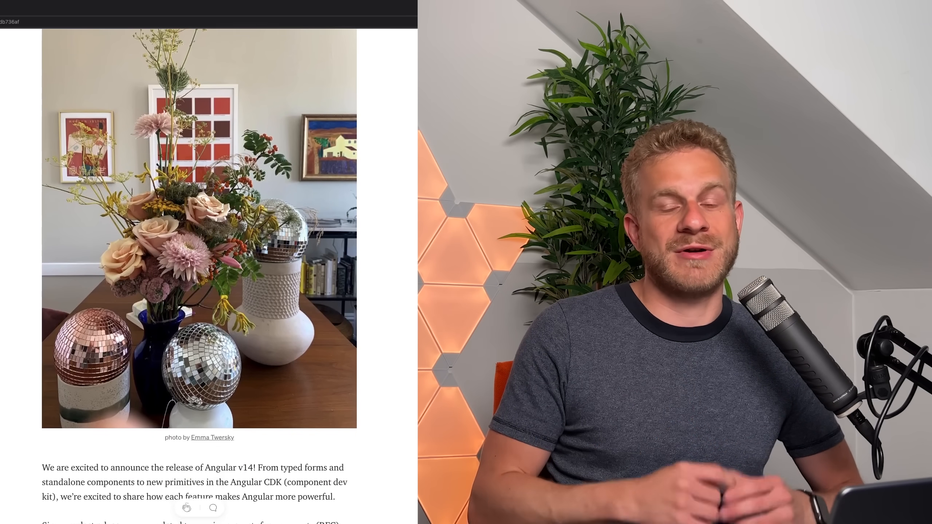
scroll("down", 3)
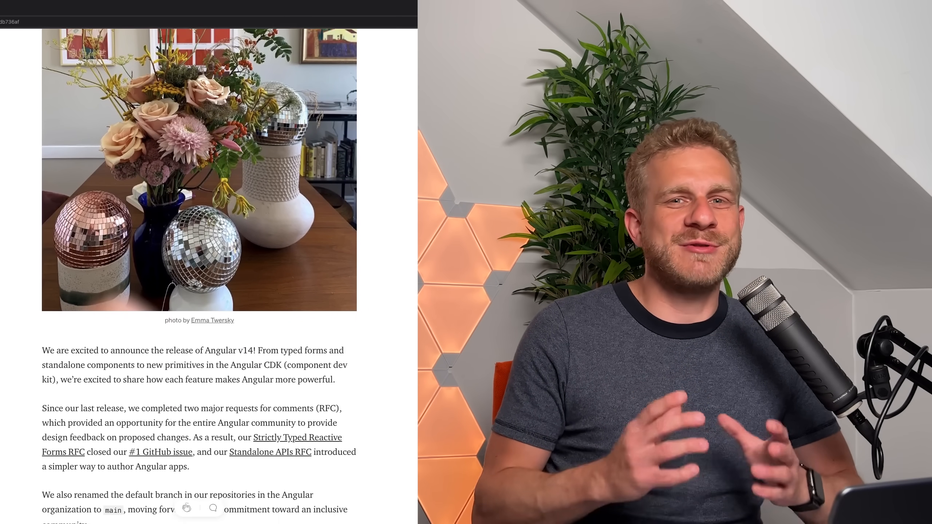
scroll("down", 3)
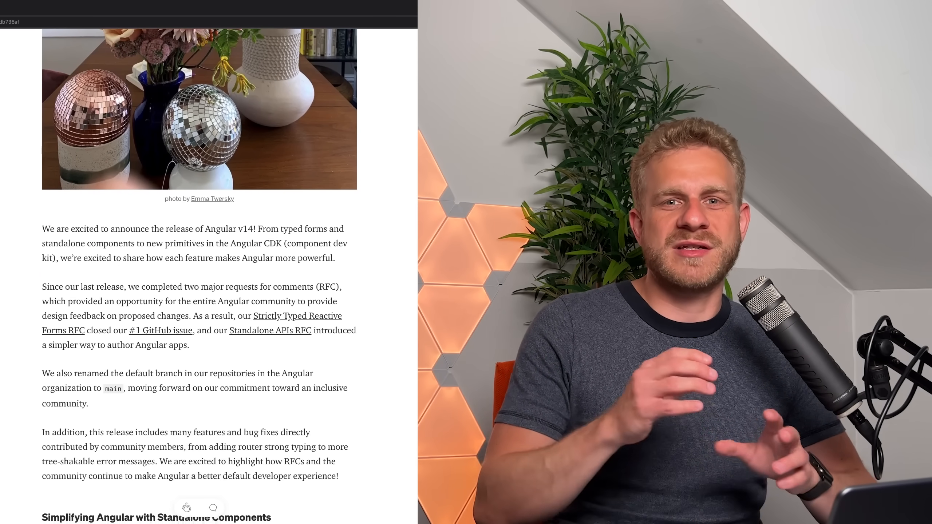
scroll("down", 3)
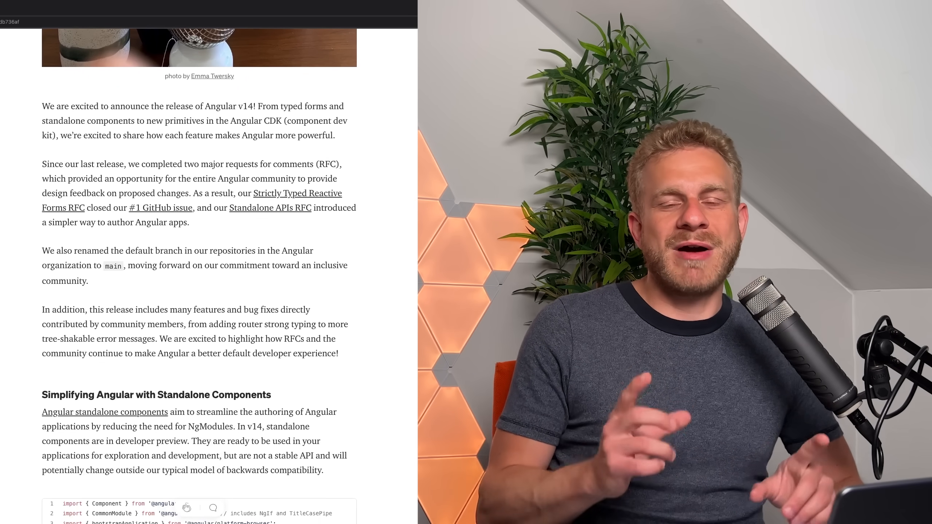
scroll("down", 3)
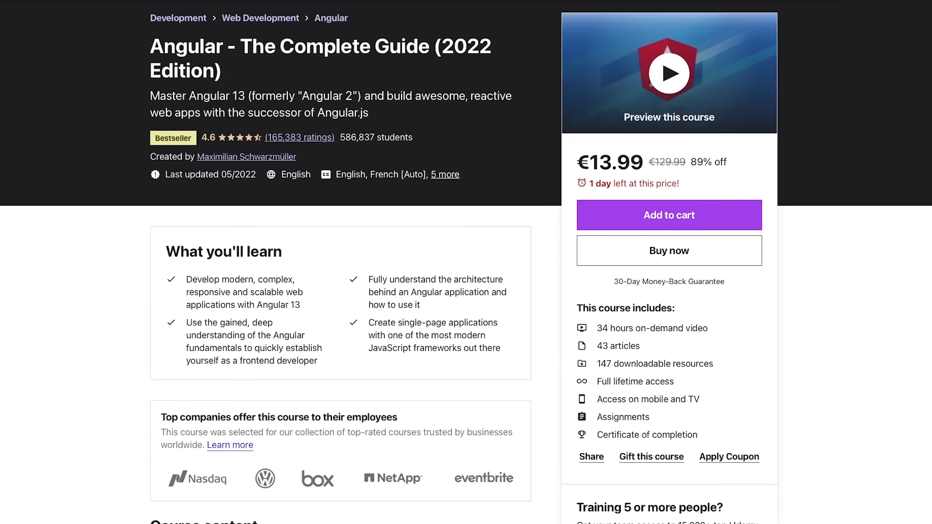
scroll("down", 3)
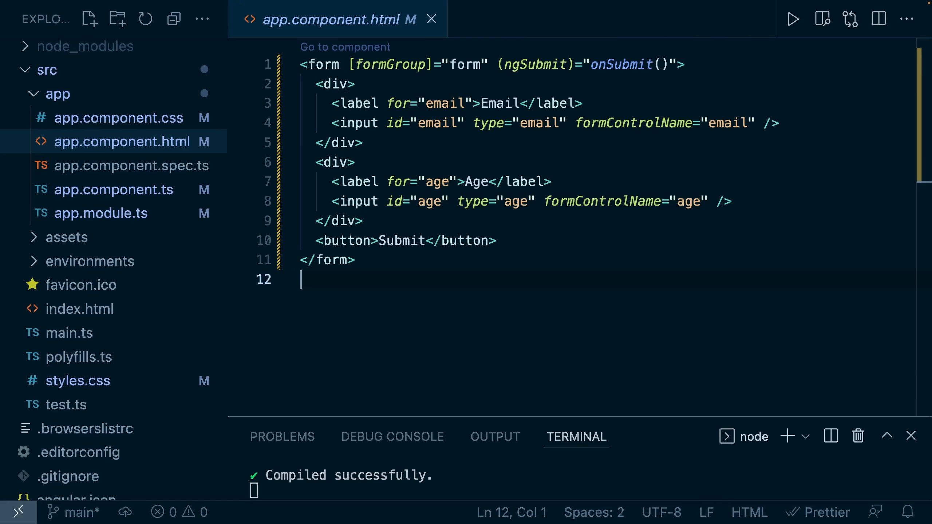
mouse_move(482, 350)
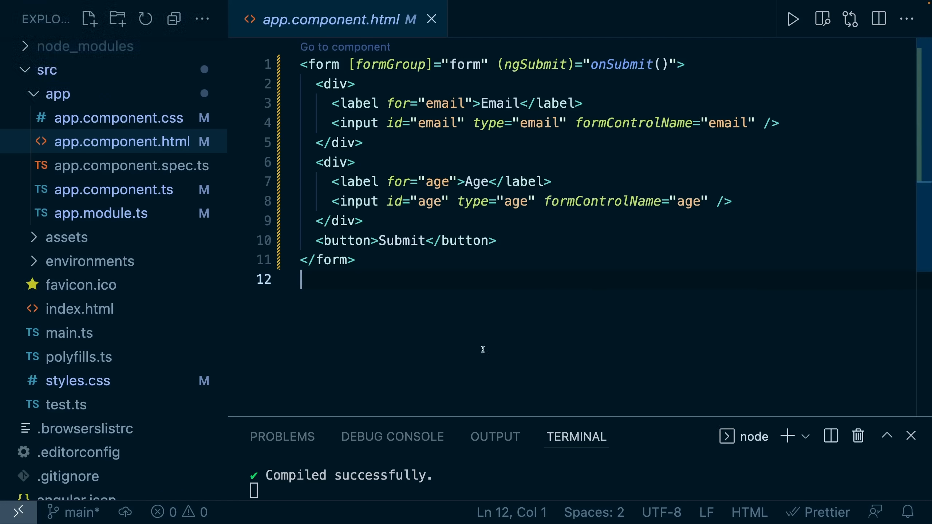
key("ctrl+a")
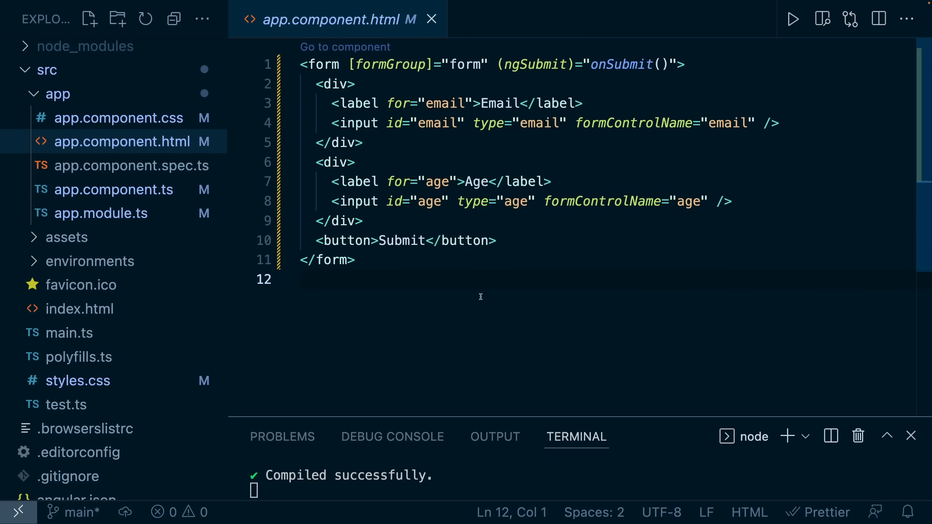
left_click(363, 221)
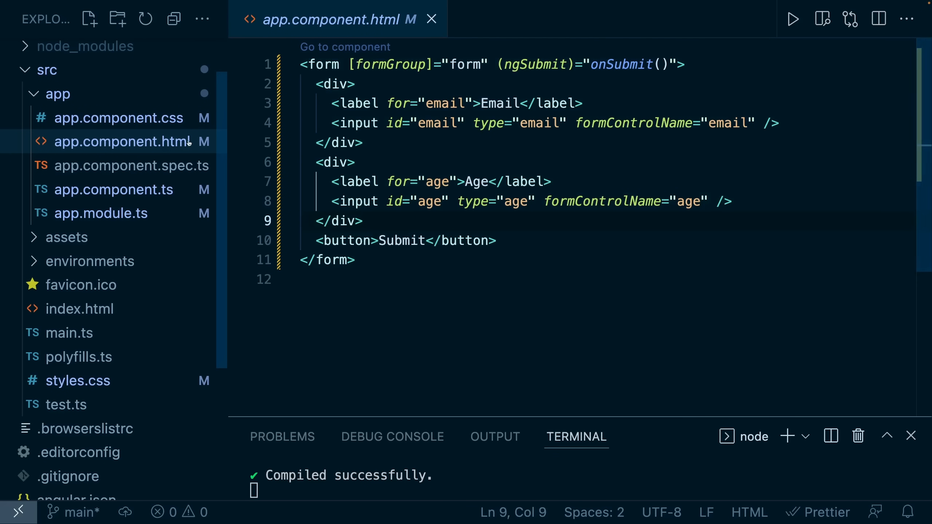
Switch to app.component.ts and place the cursor inside the empty onSubmit method
left_click(113, 189)
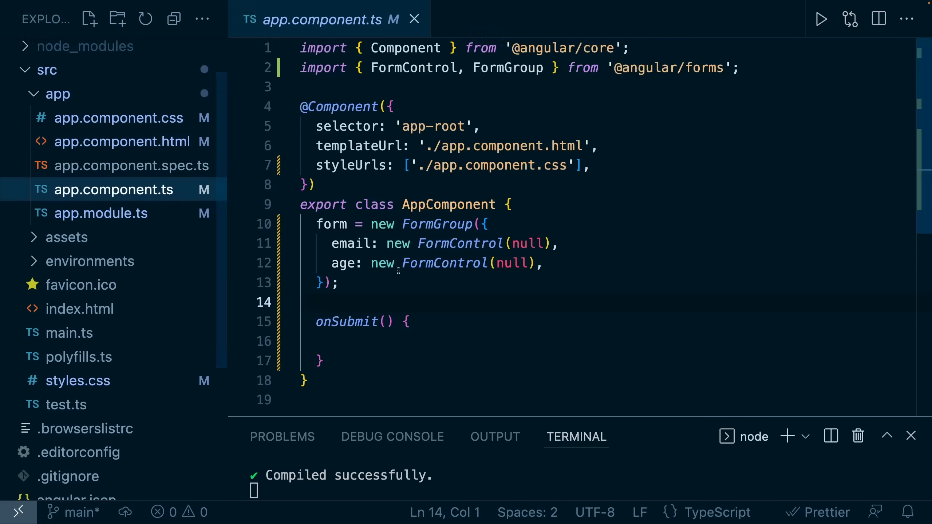
scroll("down", 3)
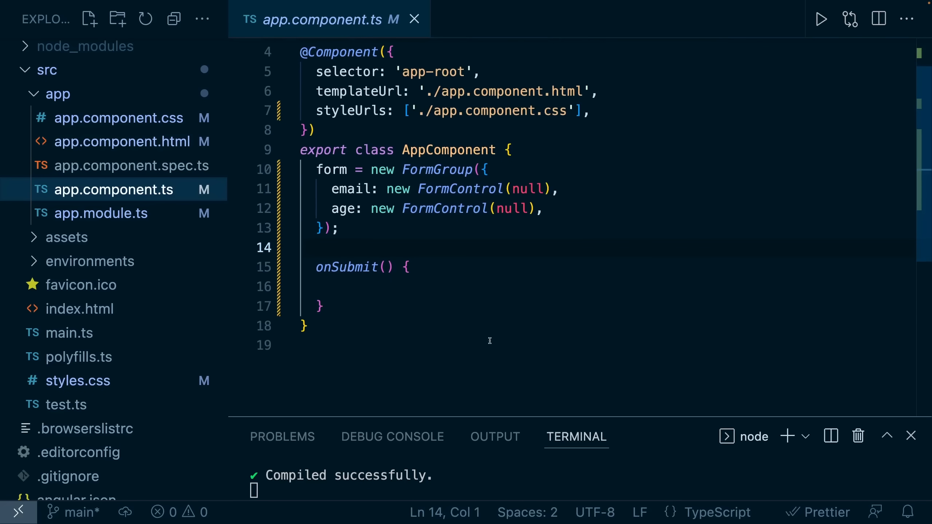
mouse_move(373, 239)
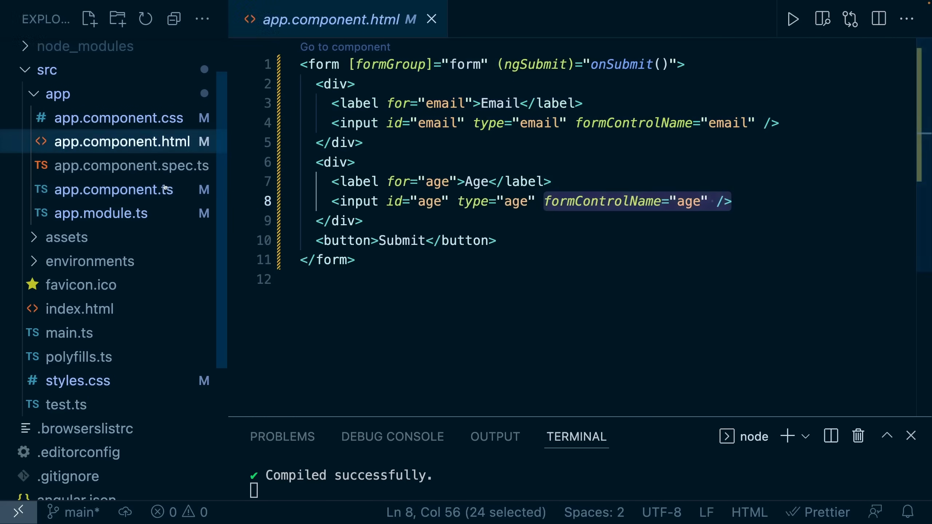
left_click(114, 189)
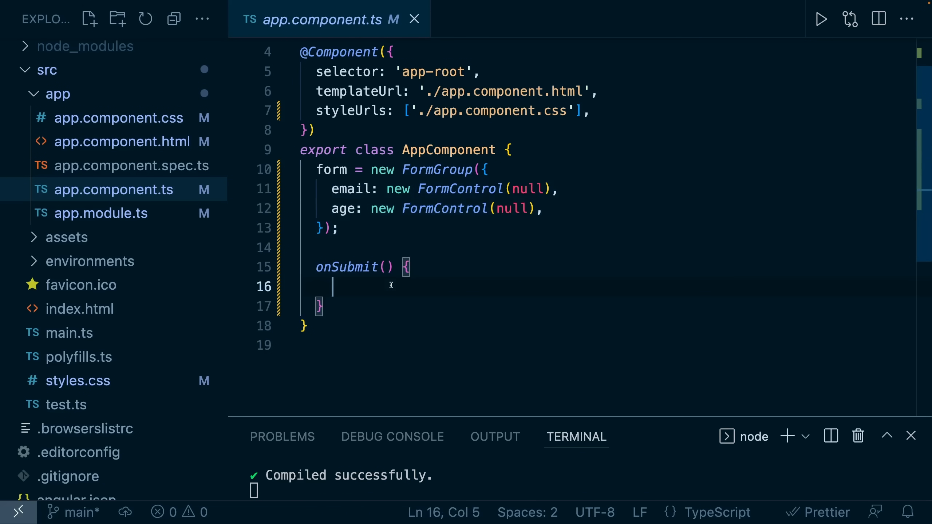
Write console.log(this.form.value.password) in onSubmit, flagged since no password control exists
type("c")
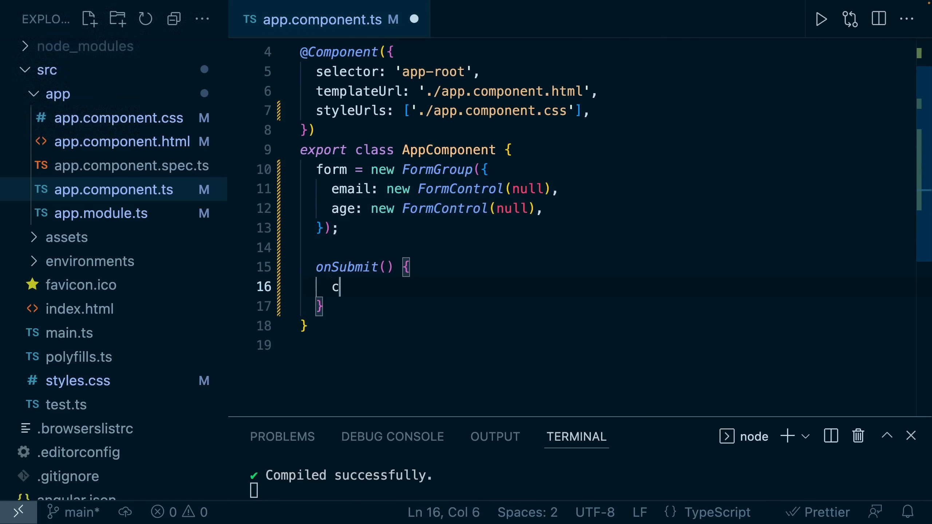
type("onsole.log();")
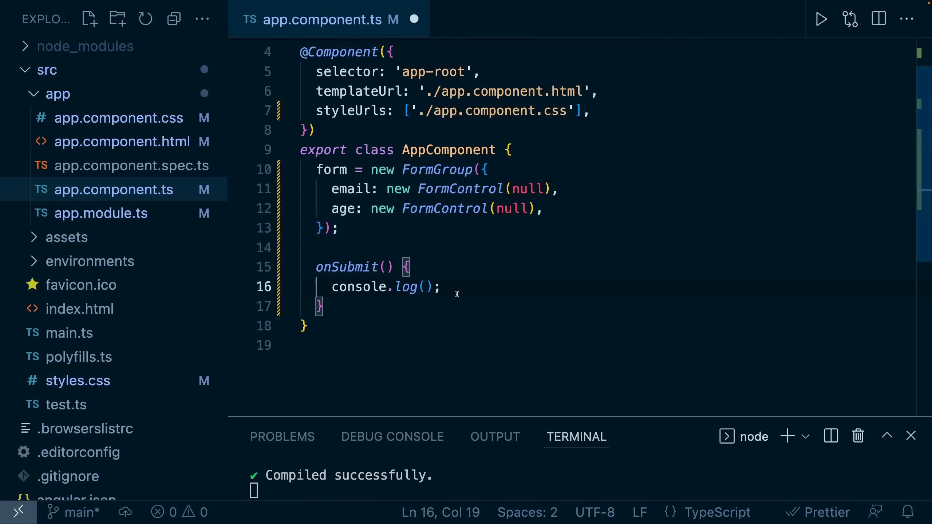
left_click(420, 286)
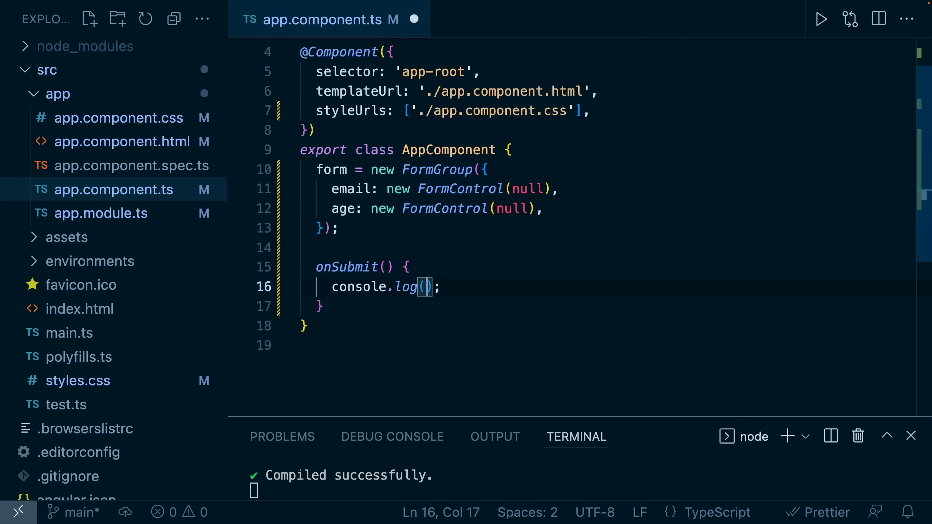
type("this.form.")
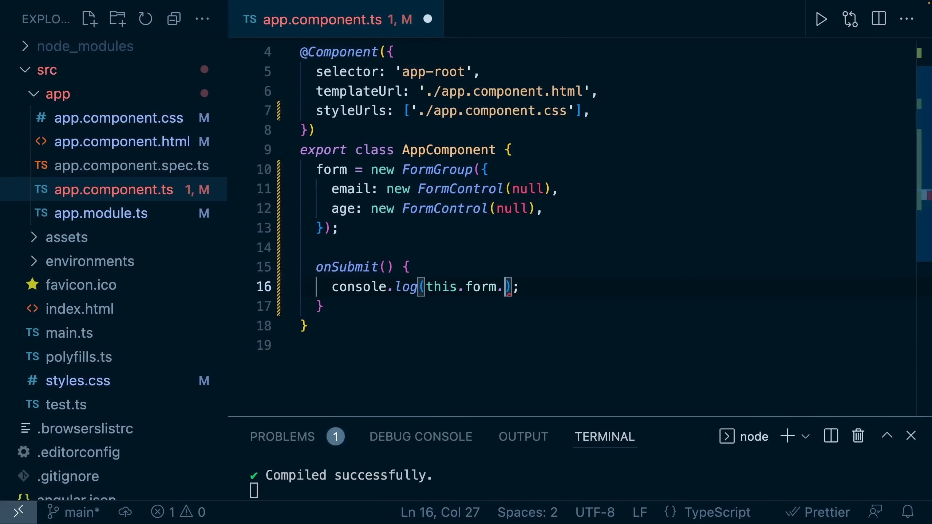
type("value")
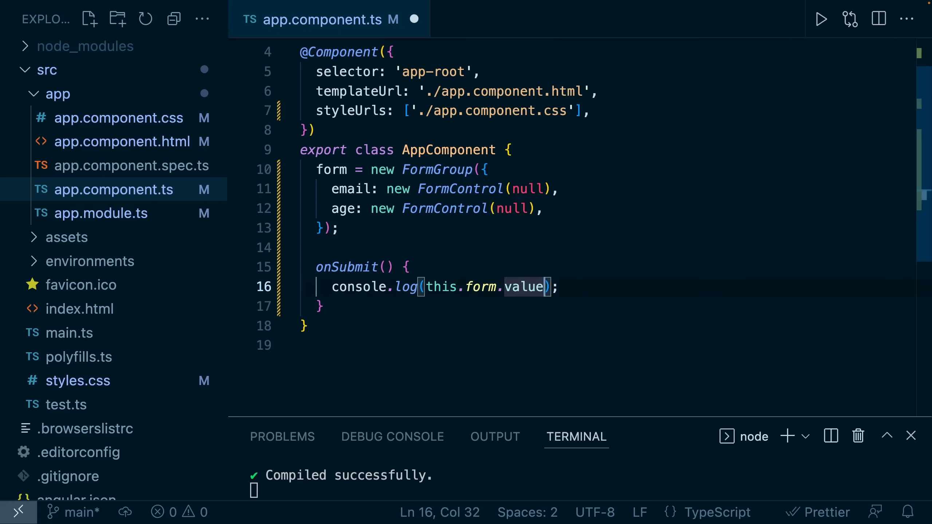
type(".")
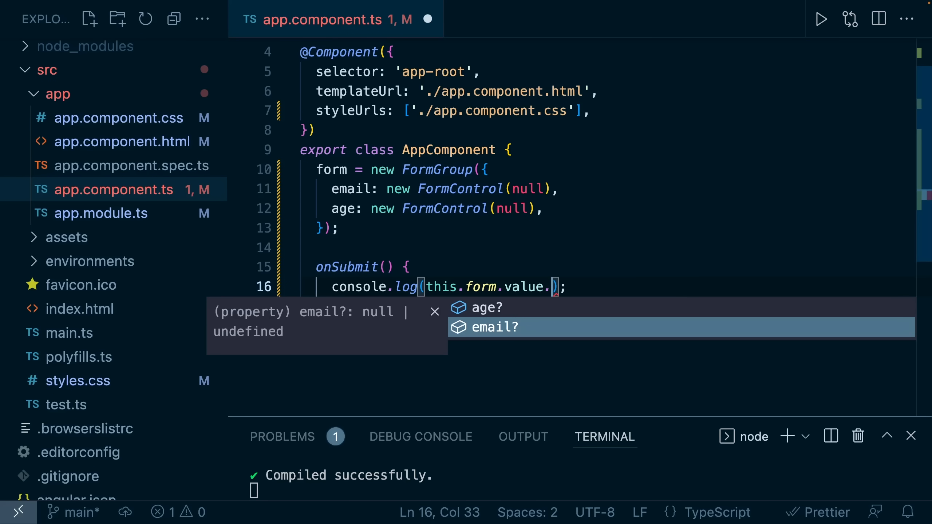
mouse_move(434, 232)
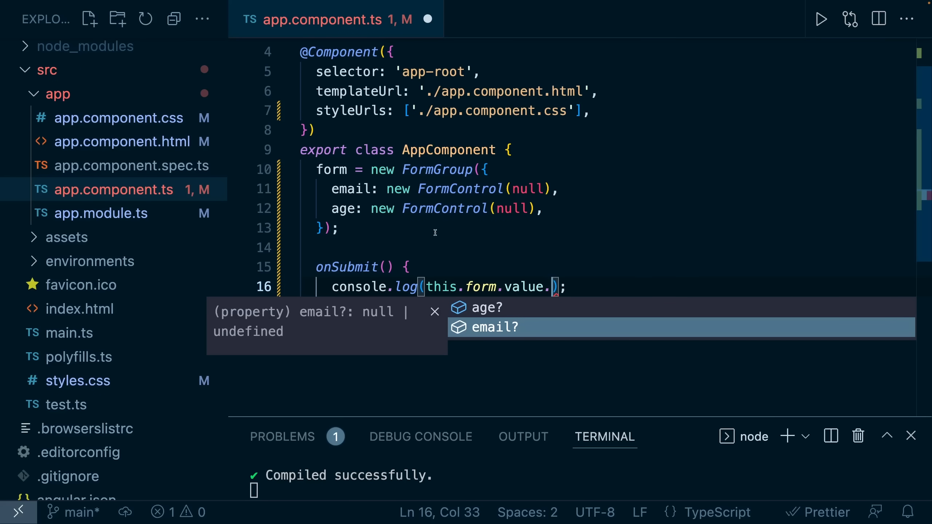
mouse_move(420, 259)
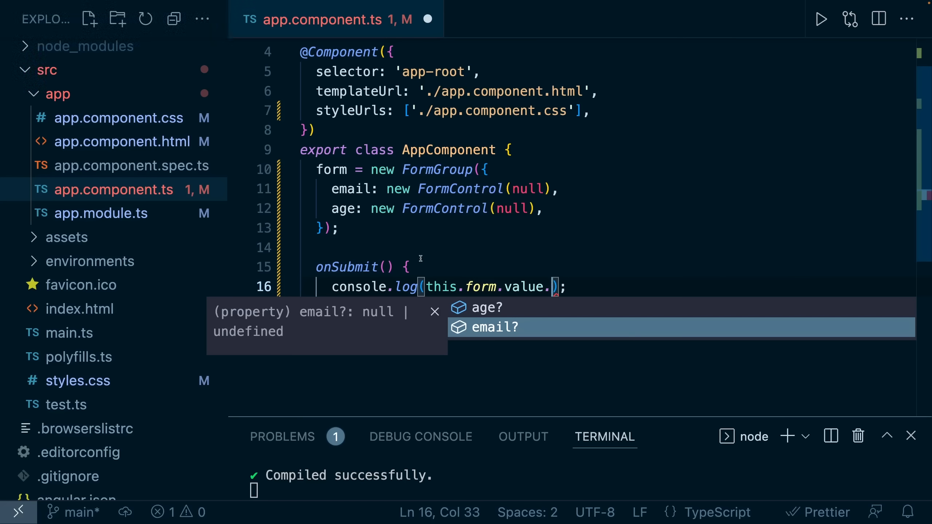
type("pa")
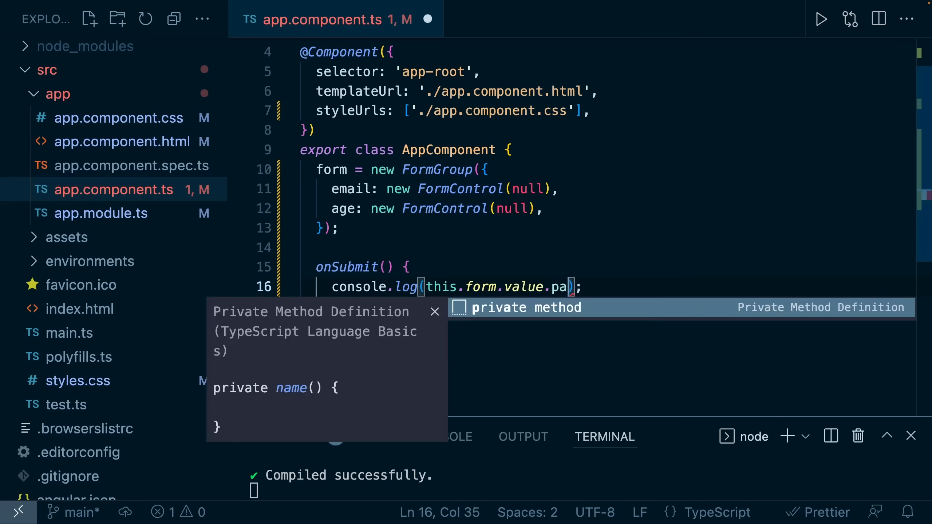
type("password")
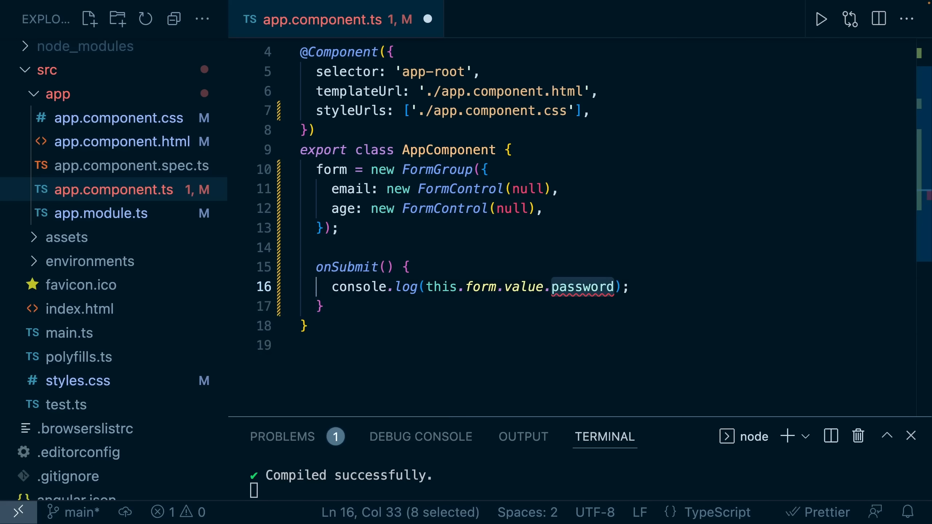
mouse_move(556, 327)
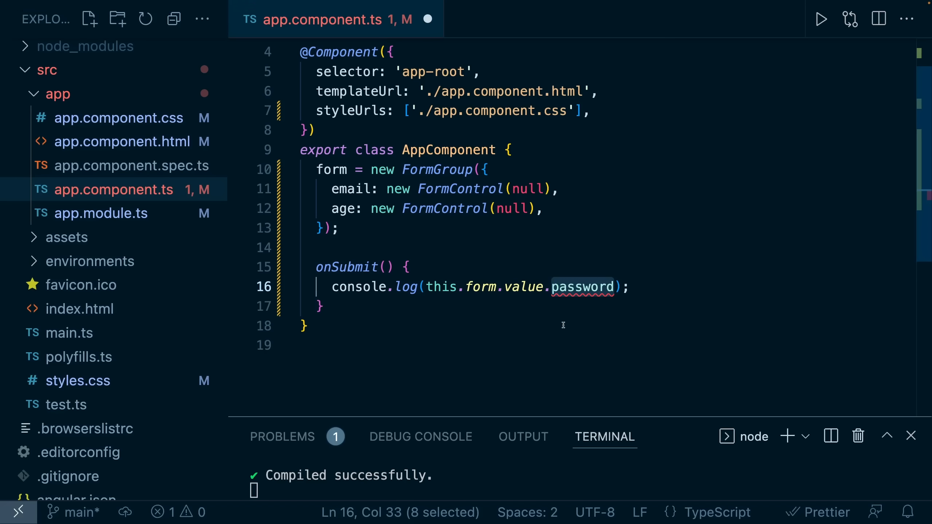
Change the log to this.form.value.age + 1, trying and removing a ! non-null assertion
key("Delete")
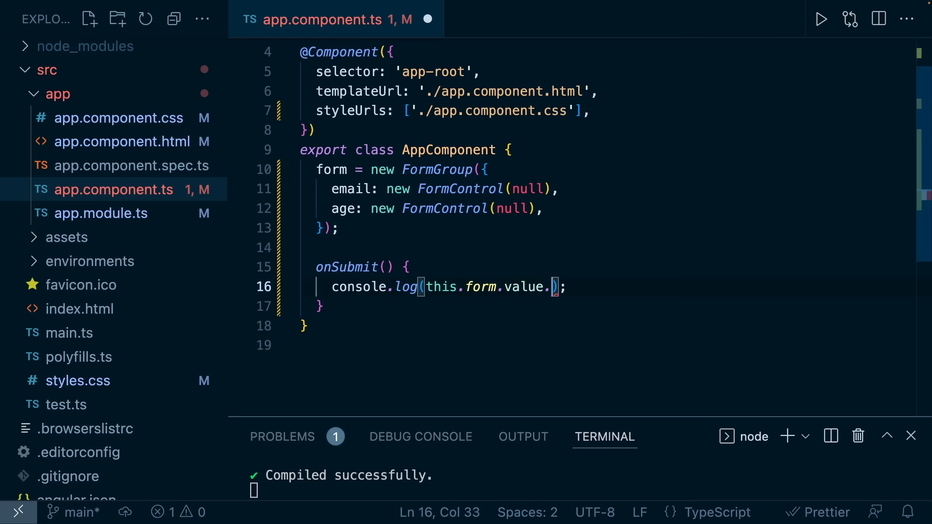
mouse_move(559, 216)
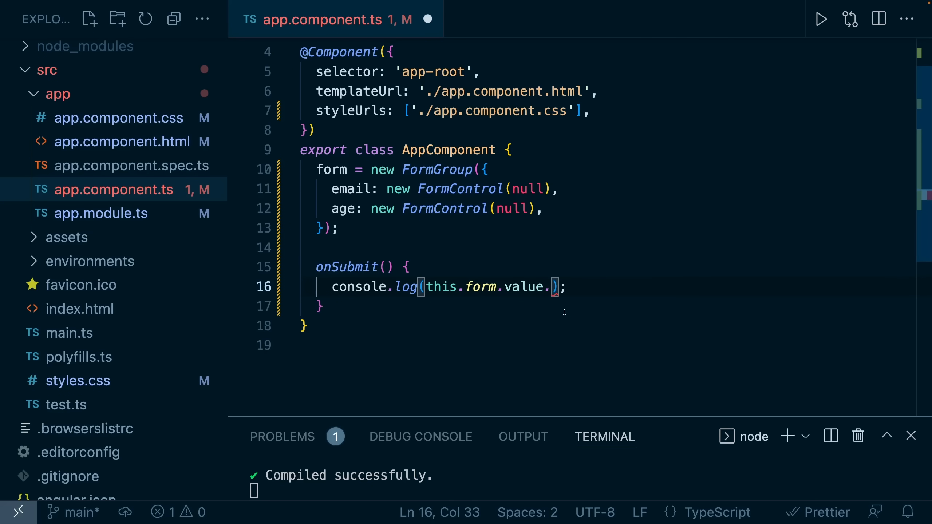
type("age")
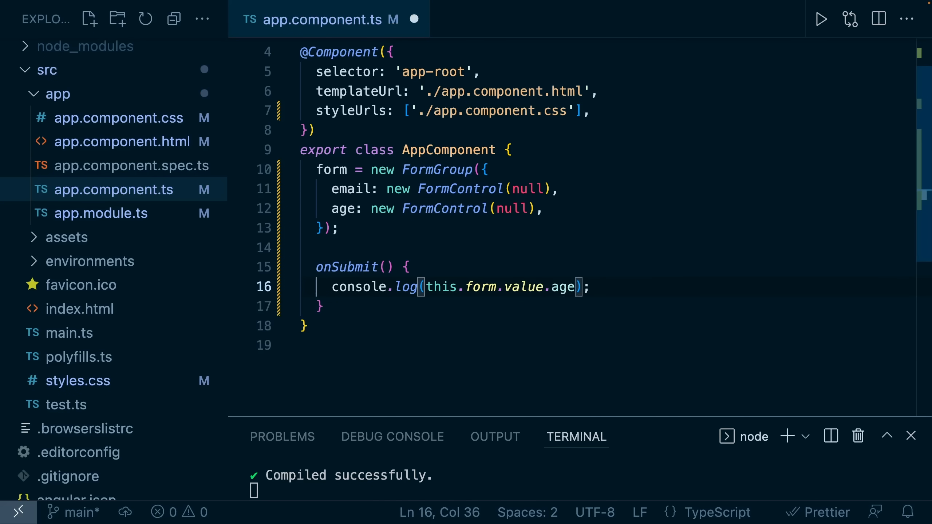
type("+ 1")
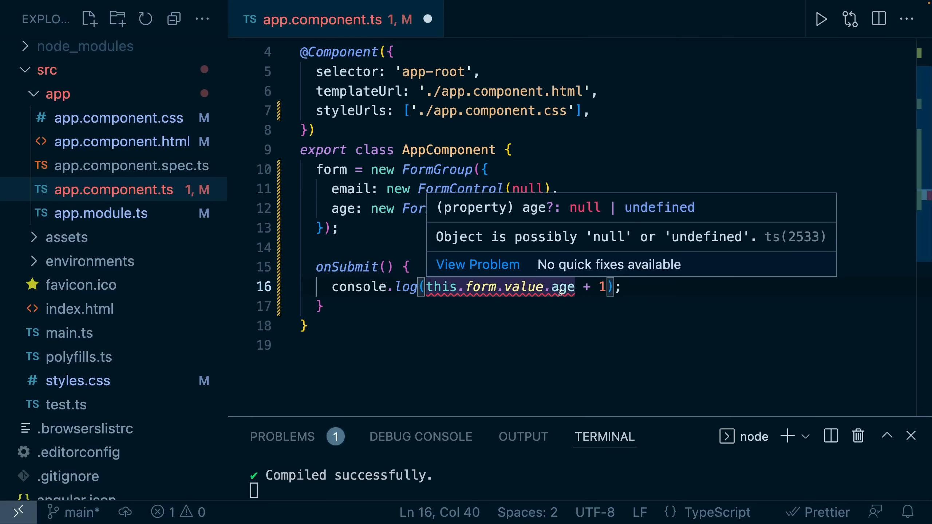
mouse_move(568, 287)
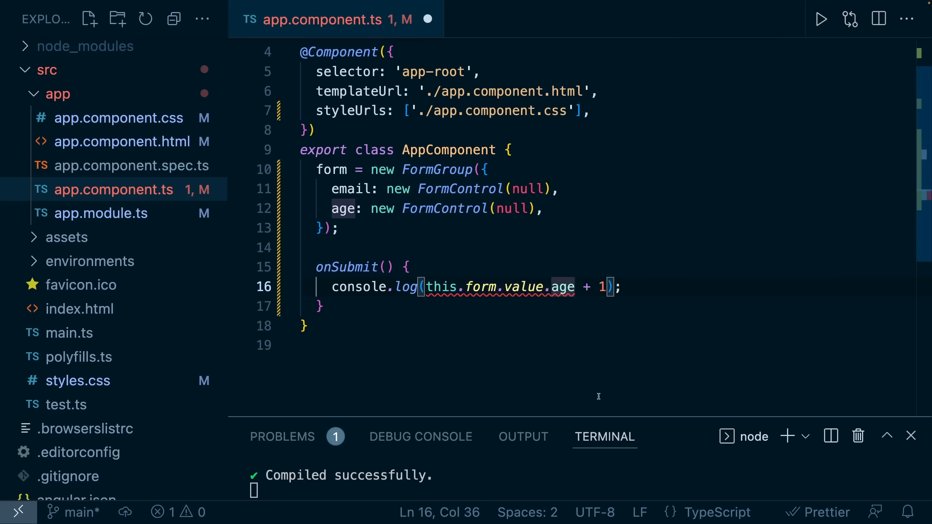
type("!")
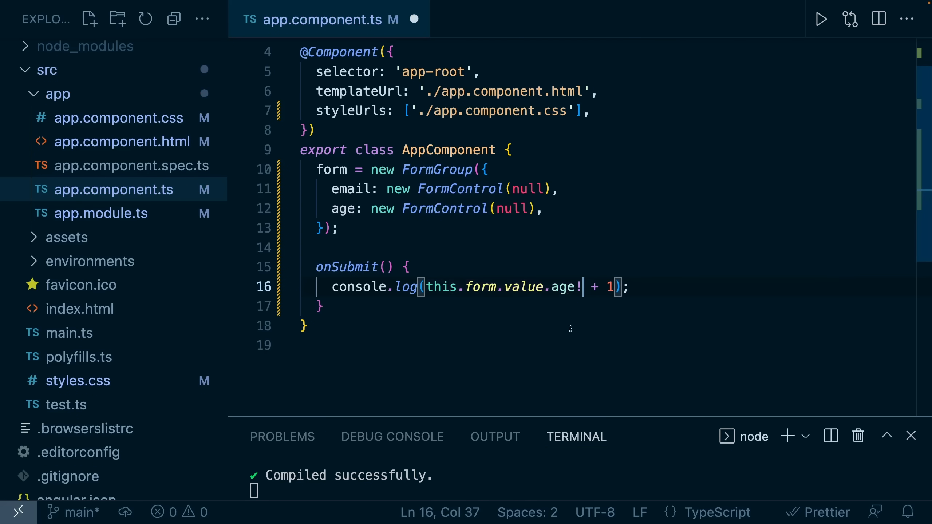
mouse_move(584, 298)
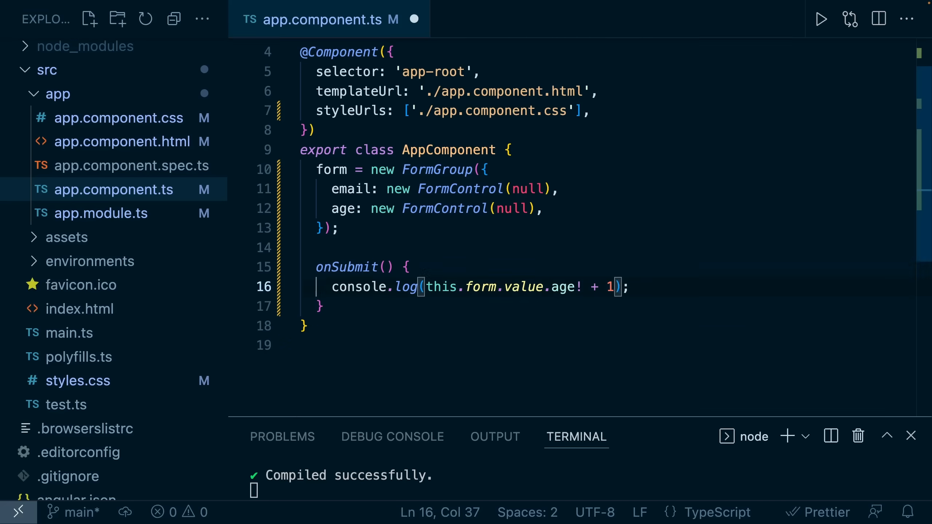
key("Backspace")
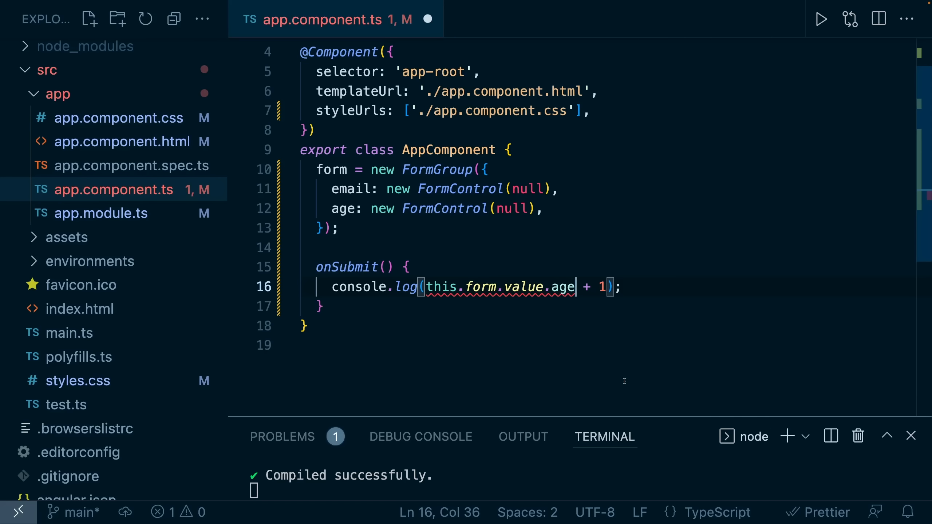
mouse_move(621, 345)
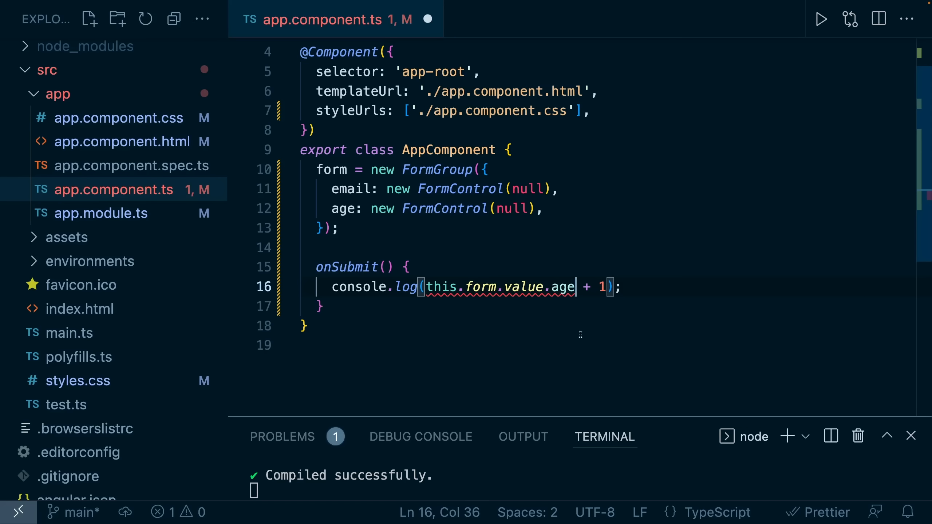
mouse_move(593, 359)
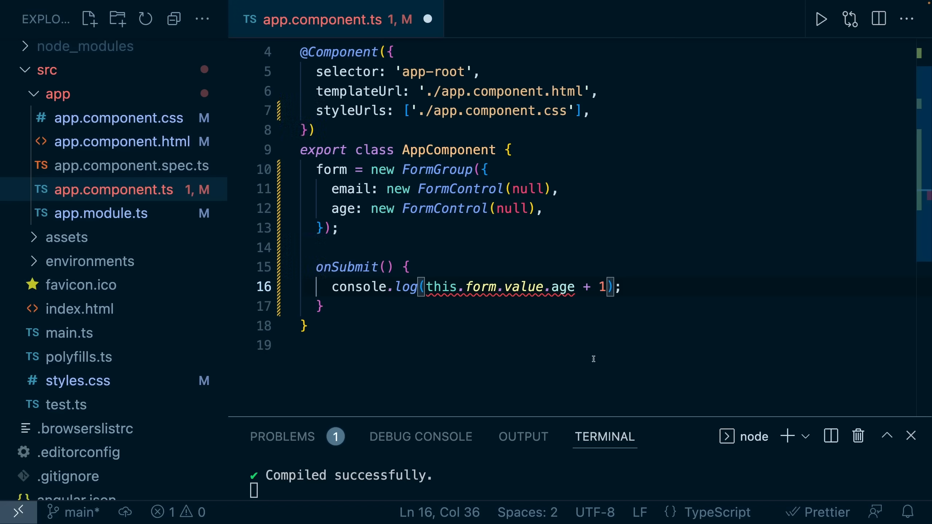
mouse_move(563, 228)
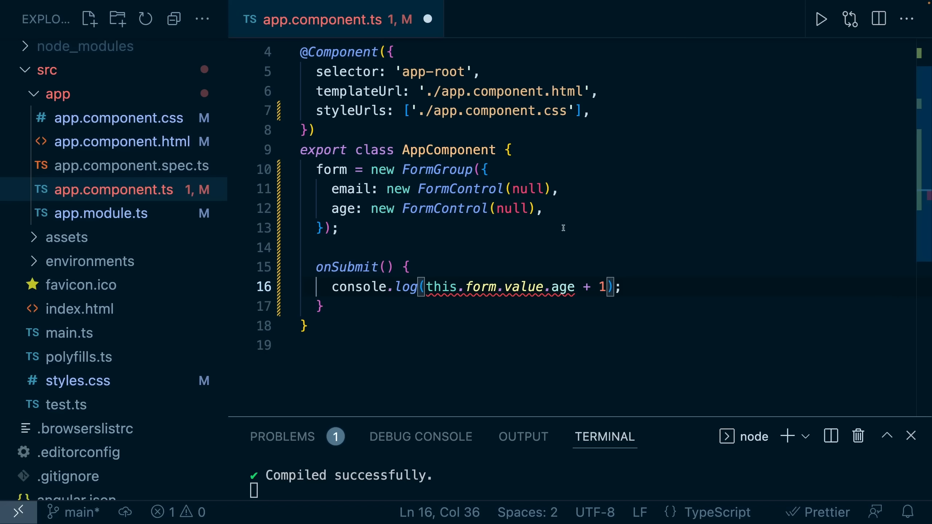
mouse_move(604, 326)
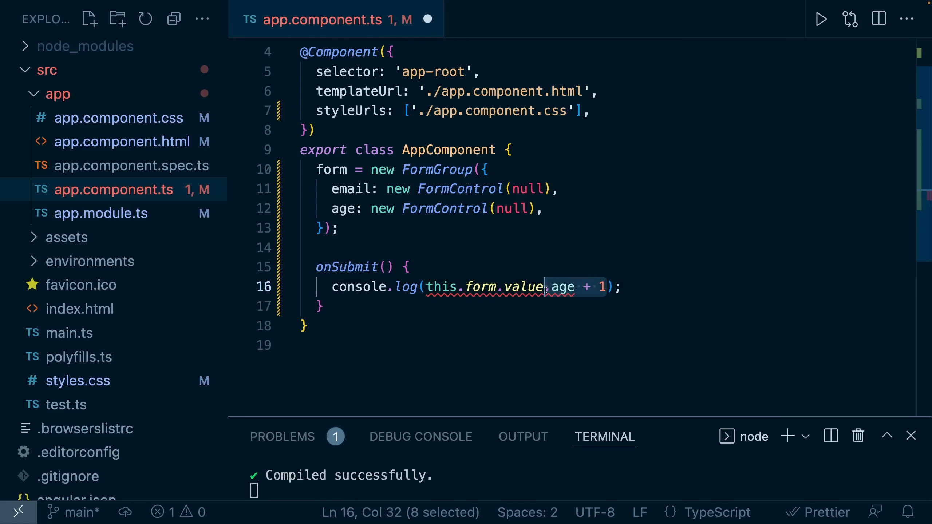
Replace the age + 1 expression in the log with this.form.value.email
left_click(552, 286)
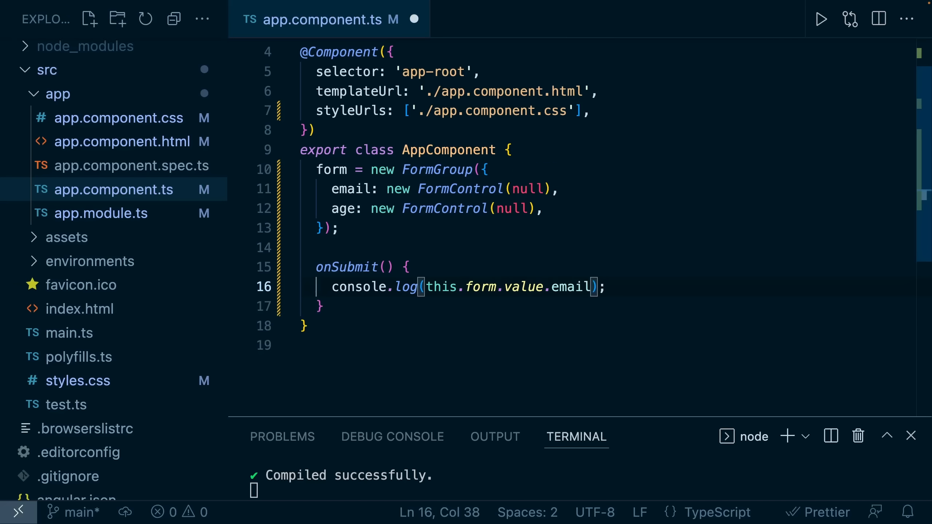
type("!")
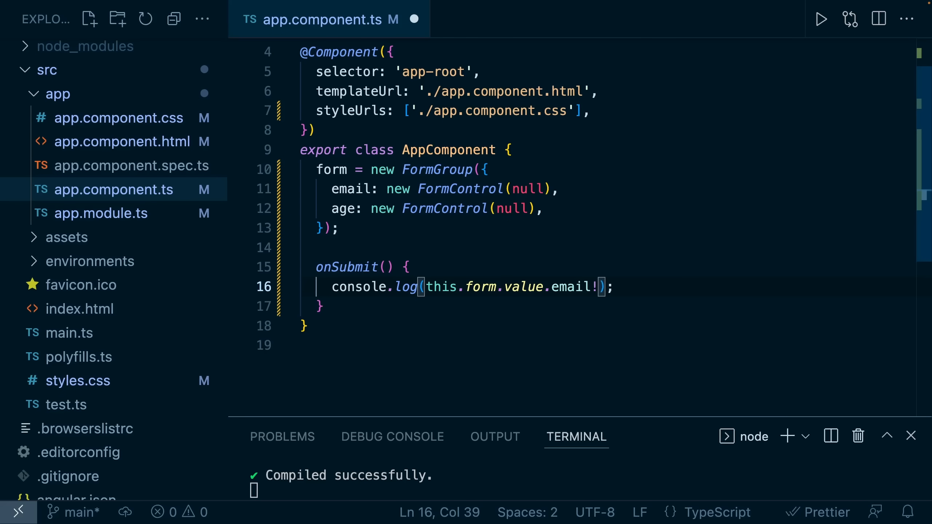
double_click(574, 287)
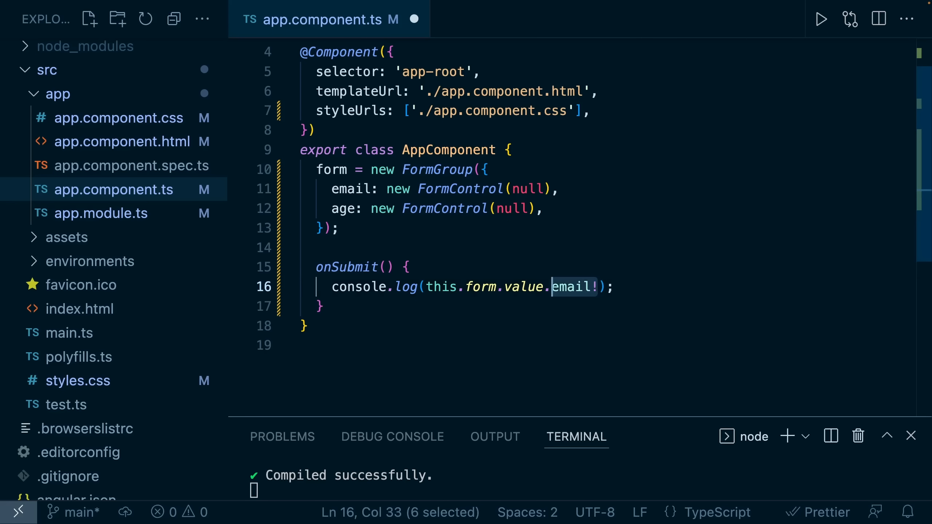
Wrap the log in if (this.form.value.email) and log email.length
type("if (")
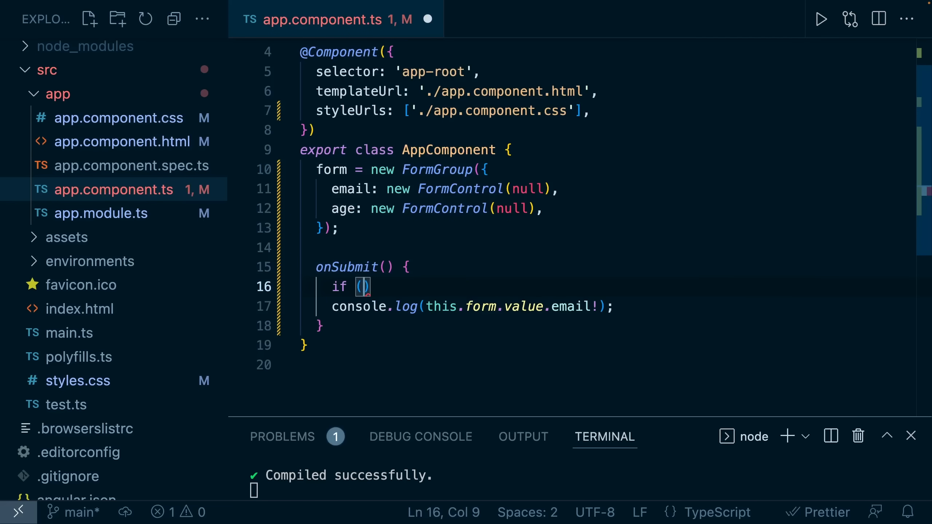
type("this.form.v")
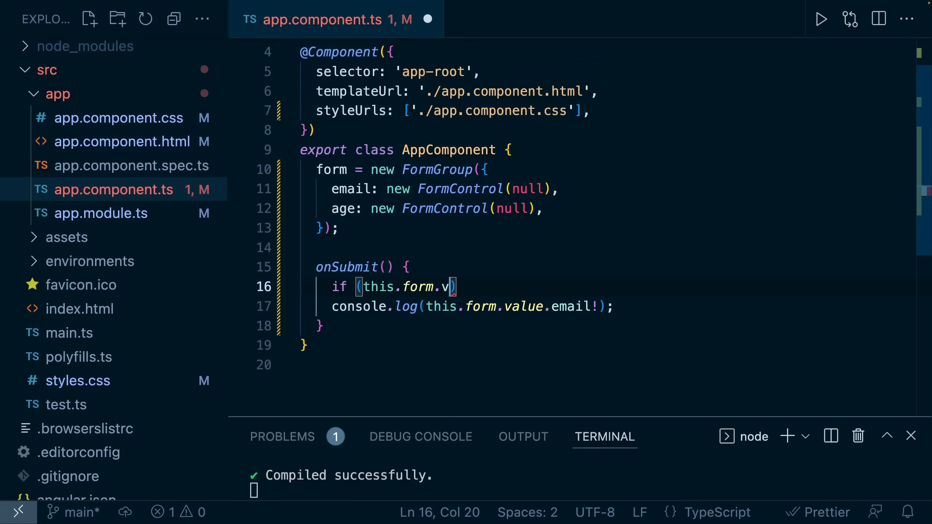
type("alue.email")
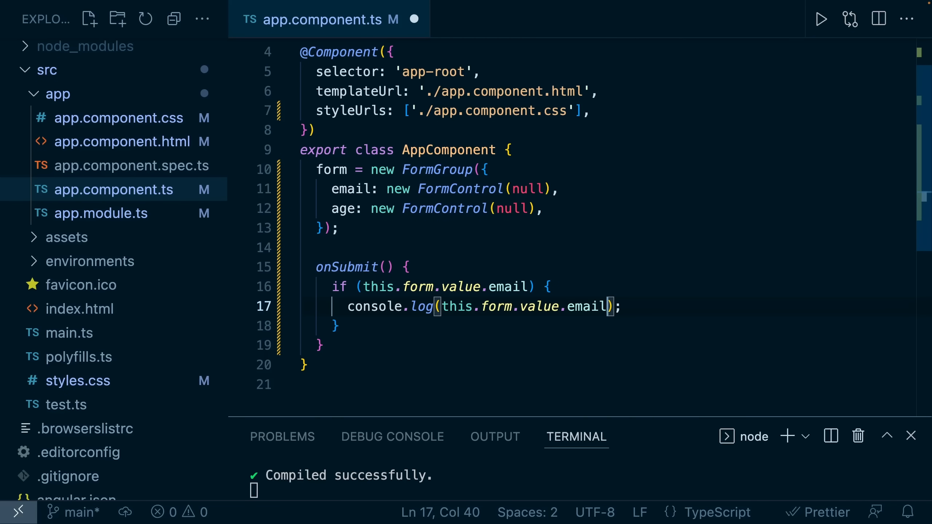
type(".")
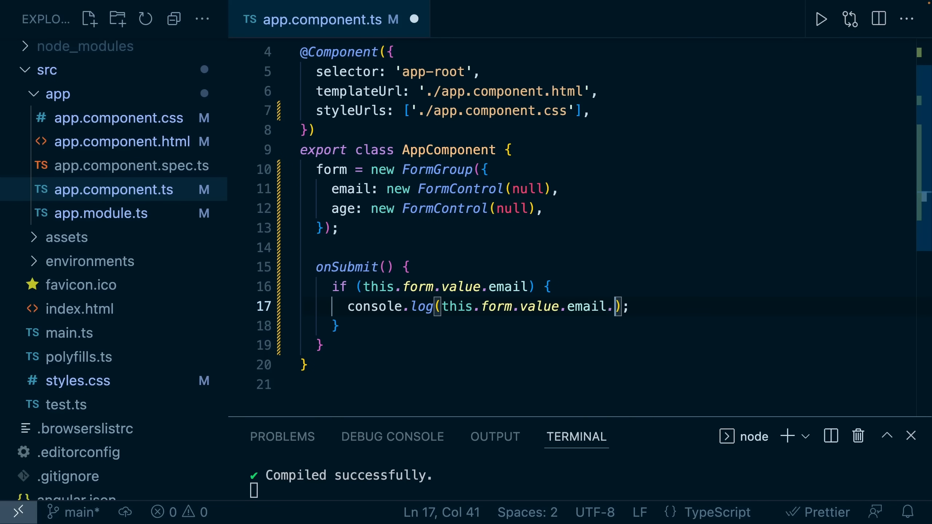
type("length")
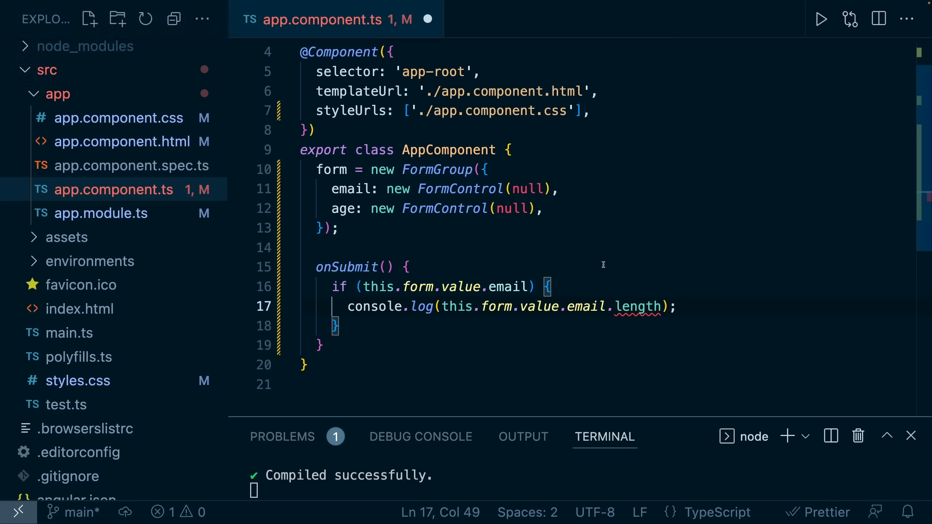
mouse_move(582, 246)
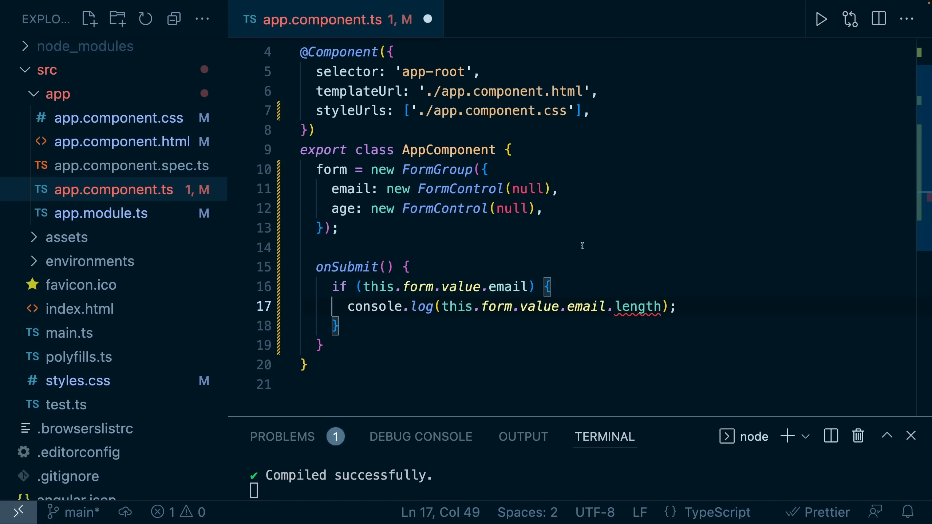
mouse_move(577, 244)
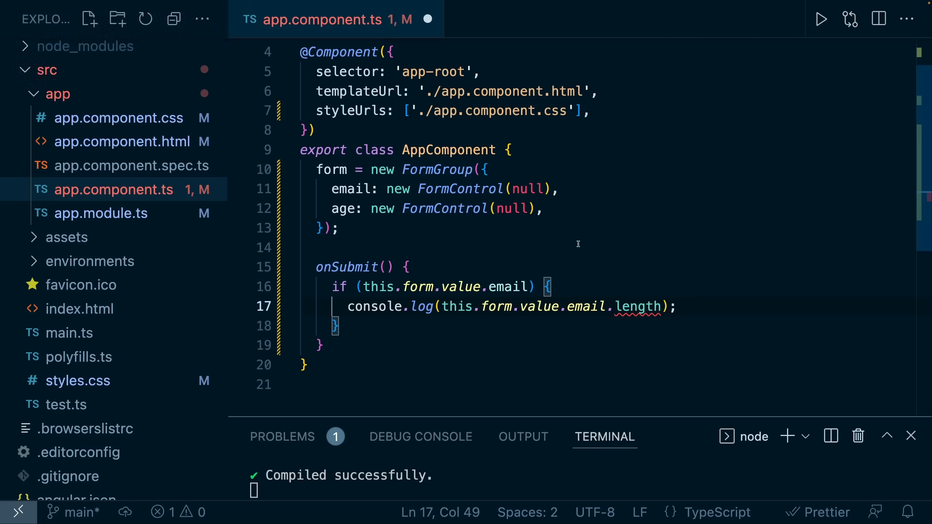
Click near the email.length log while checking its remaining type error
left_click(677, 307)
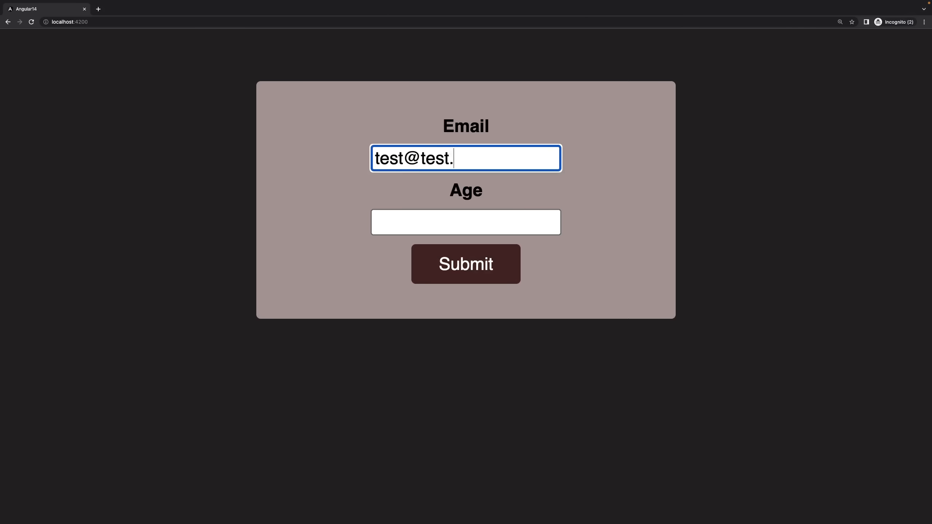
type("com")
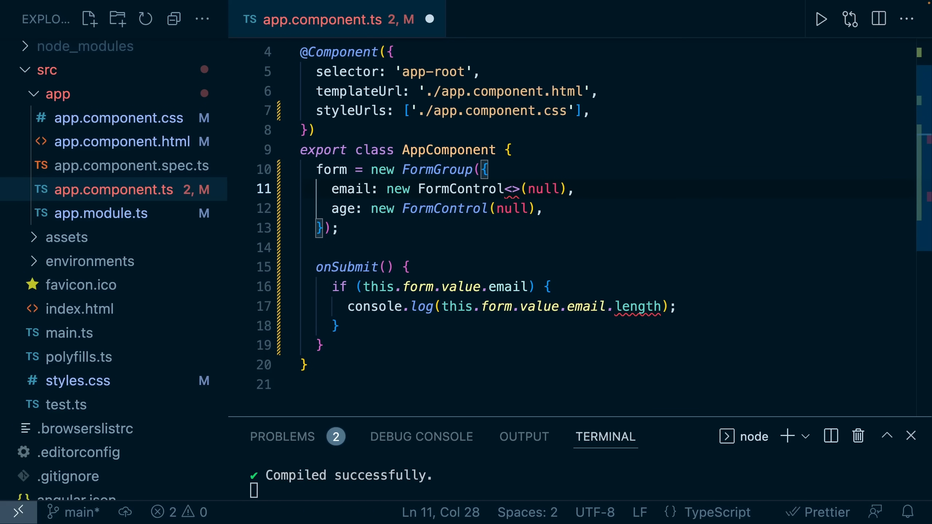
Type the FormControls as string|null for email and number|null for age, clearing all errors
type("string")
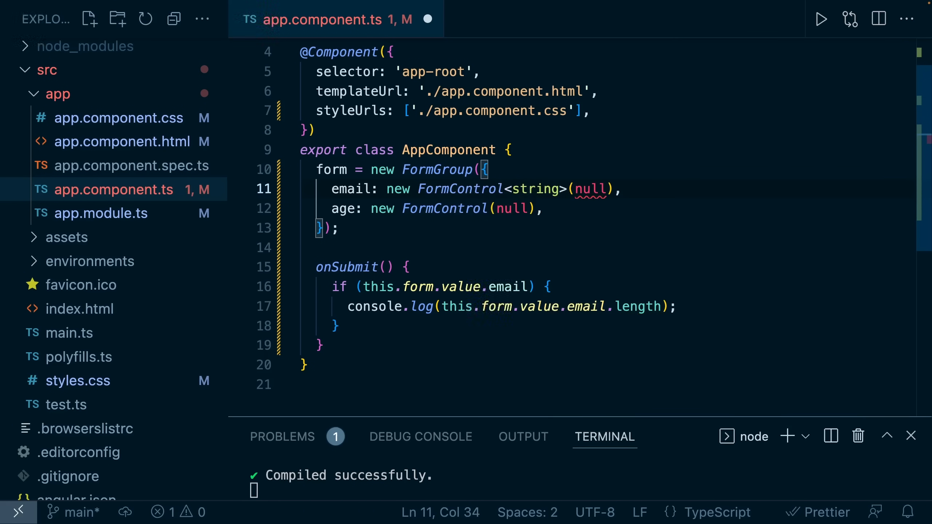
type("|null")
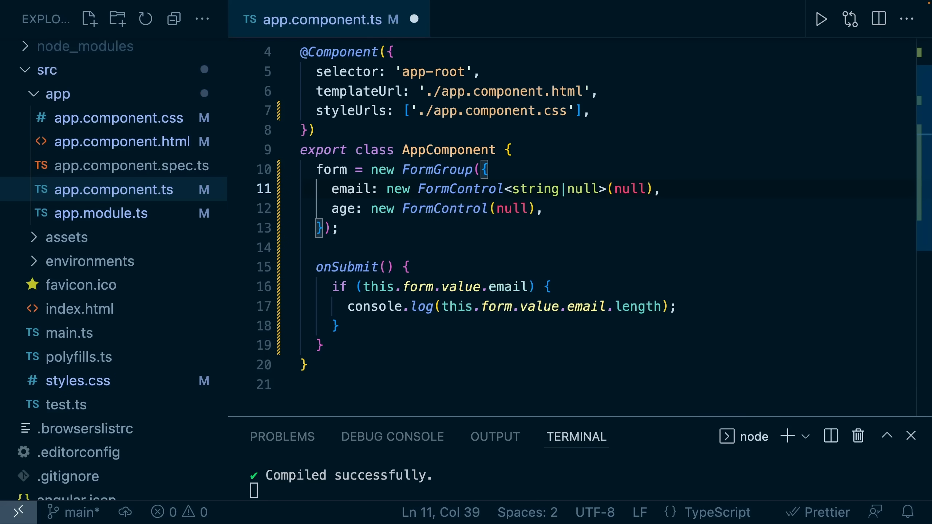
double_click(535, 190)
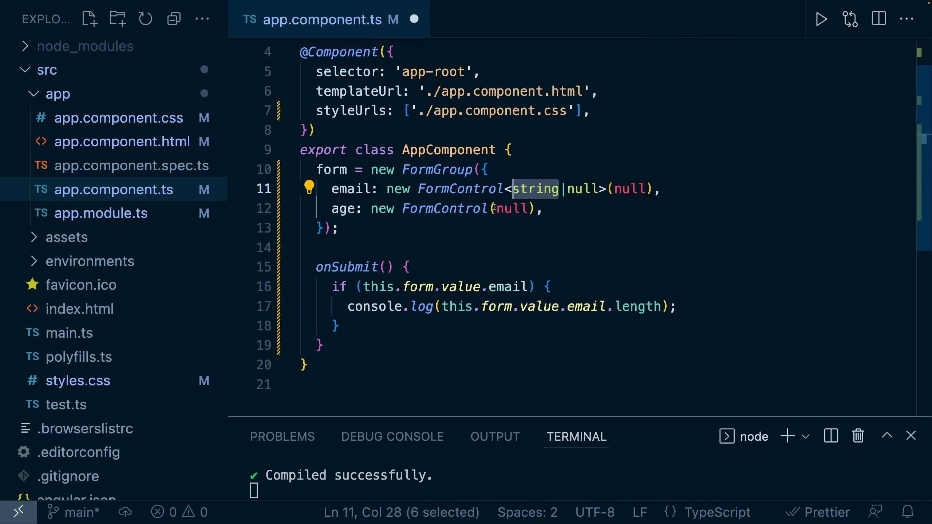
type("<number")
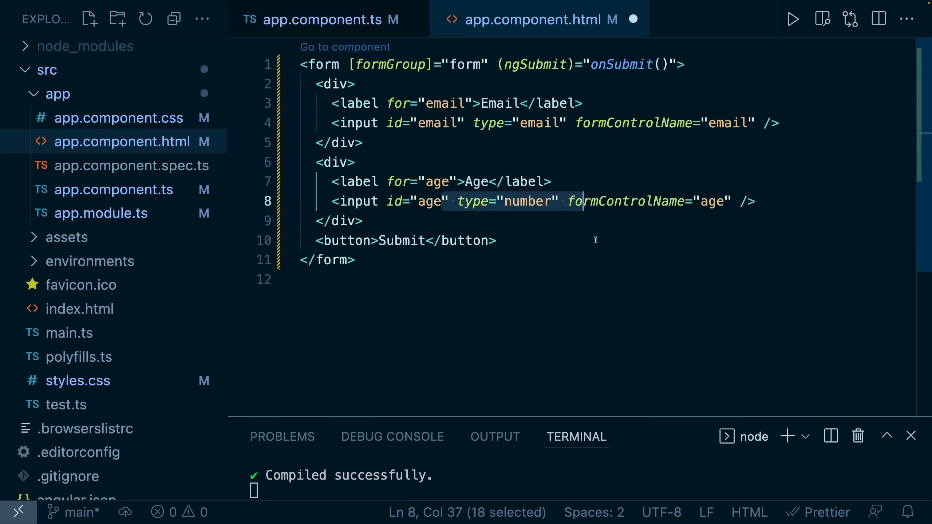
left_click(321, 19)
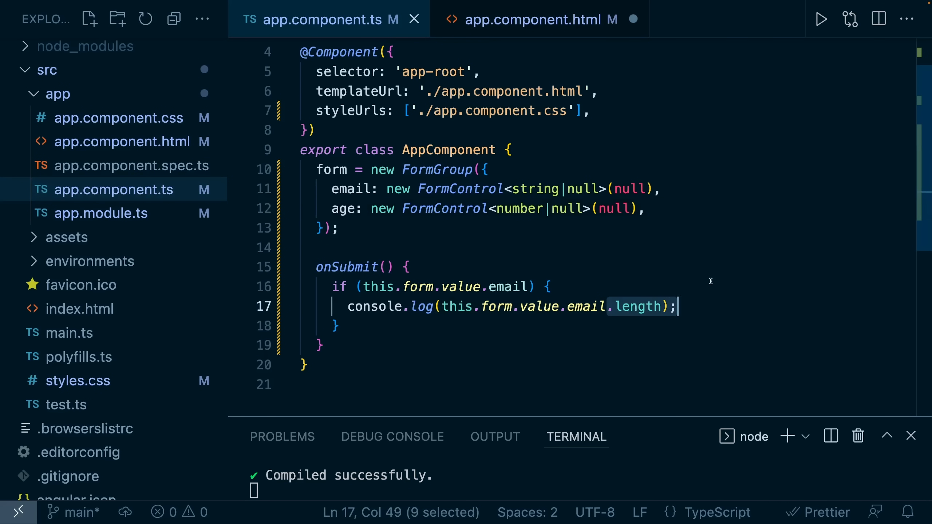
mouse_move(367, 298)
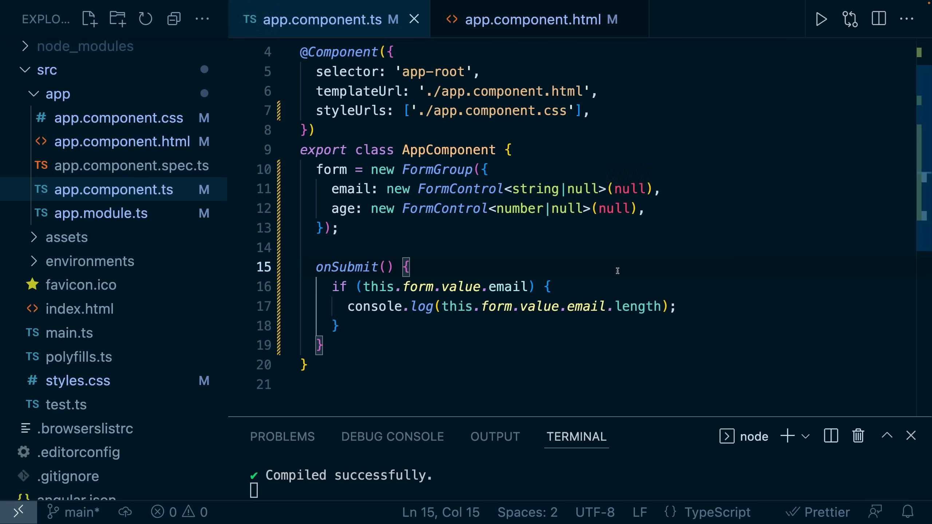
mouse_move(632, 223)
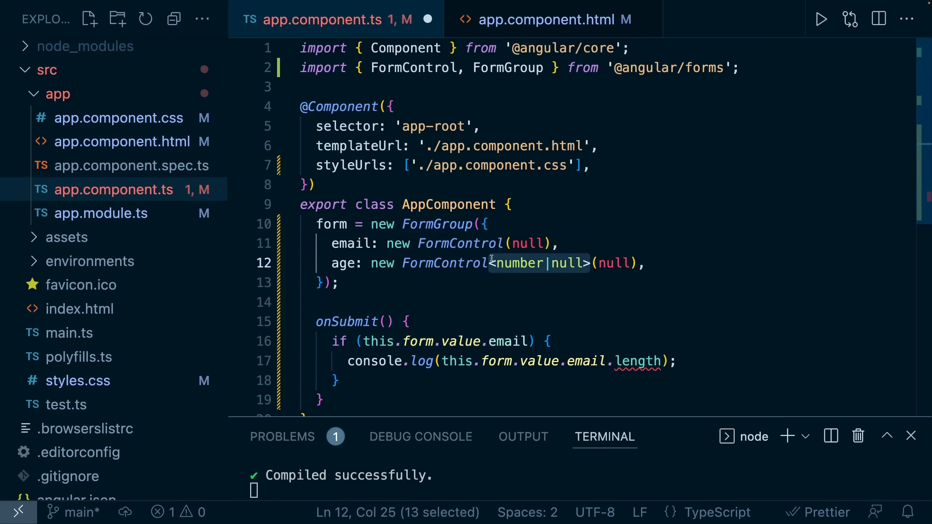
Replace FormControl with UntypedFormControl for email and age and FormGroup with UntypedFormGroup
key("Delete")
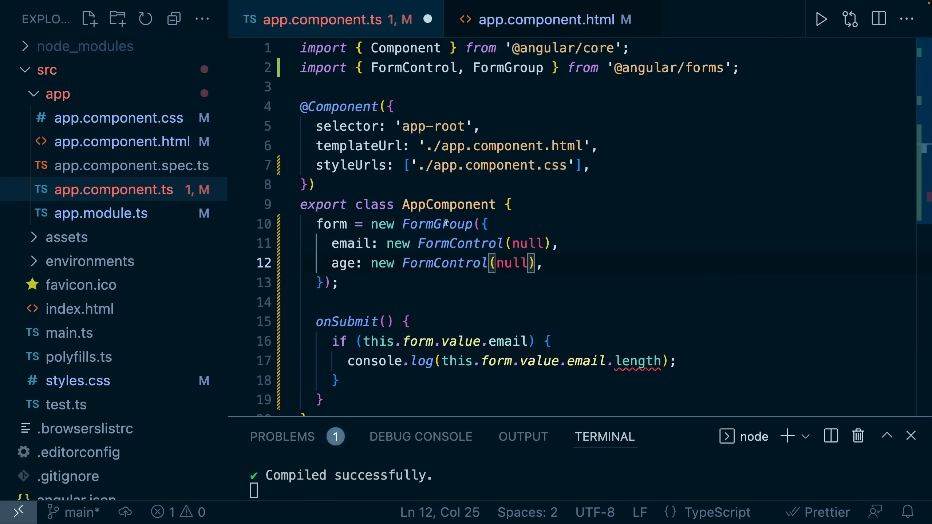
double_click(459, 244)
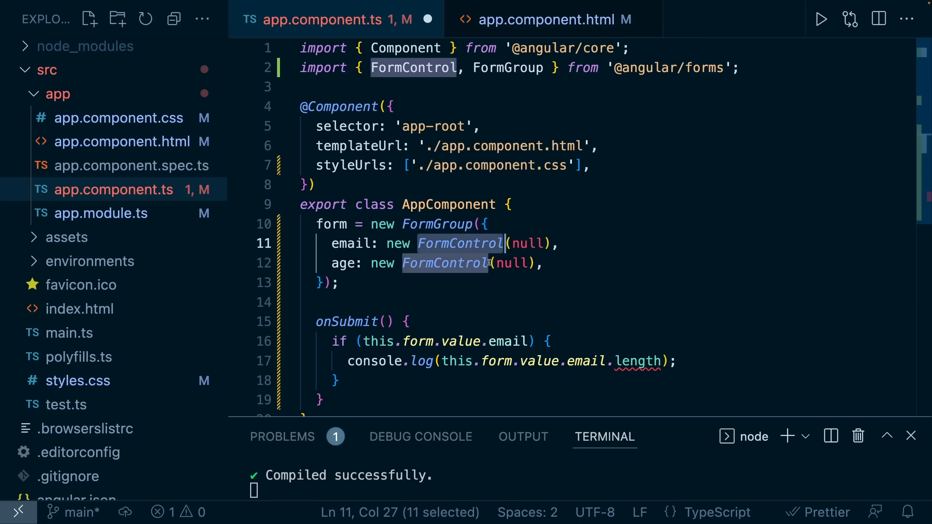
type("Untype")
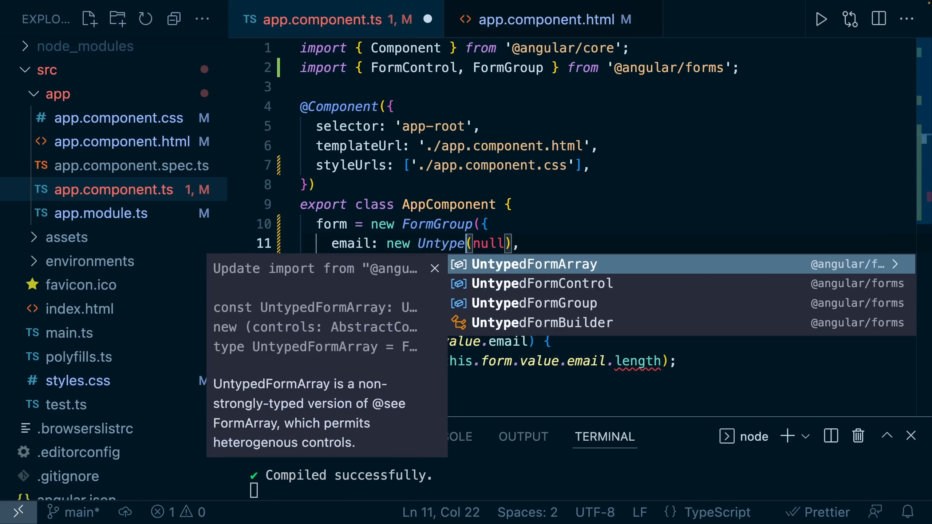
left_click(540, 283)
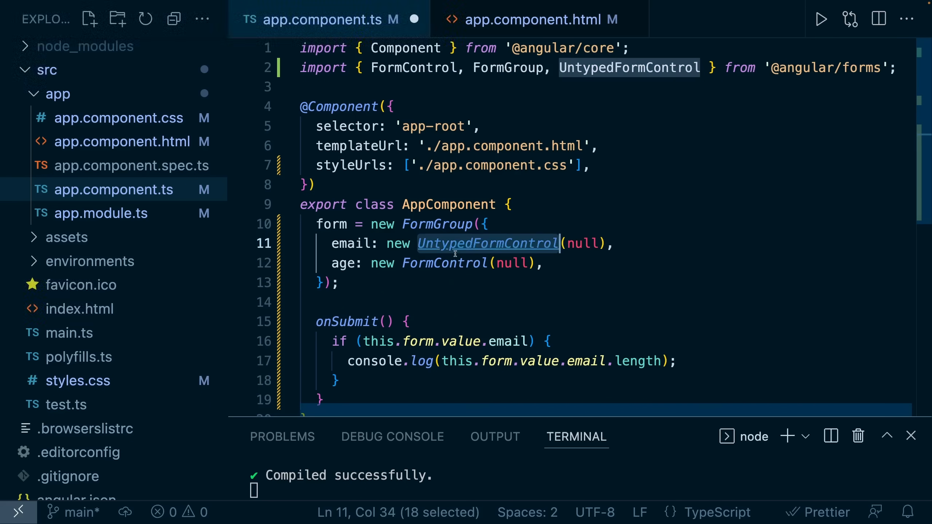
type("Untyped")
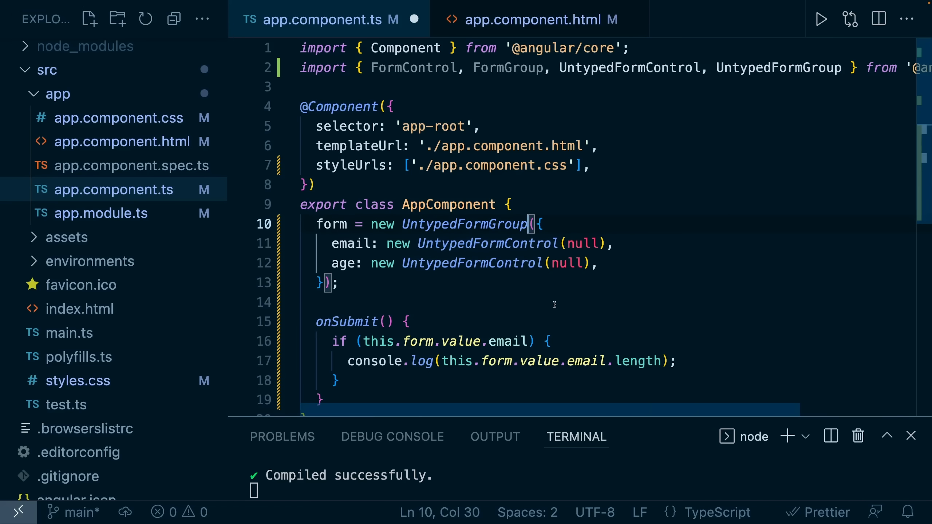
mouse_move(682, 370)
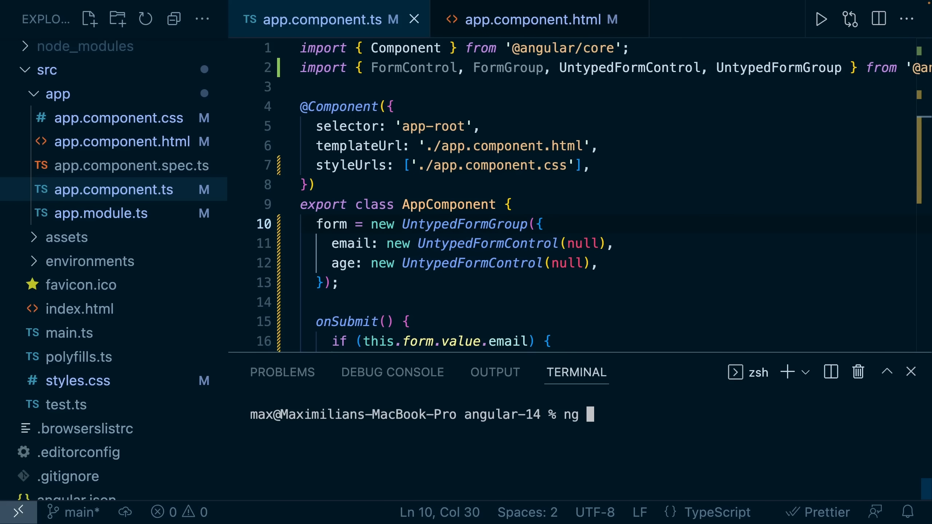
Enter the ng update command in the terminal
type("update")
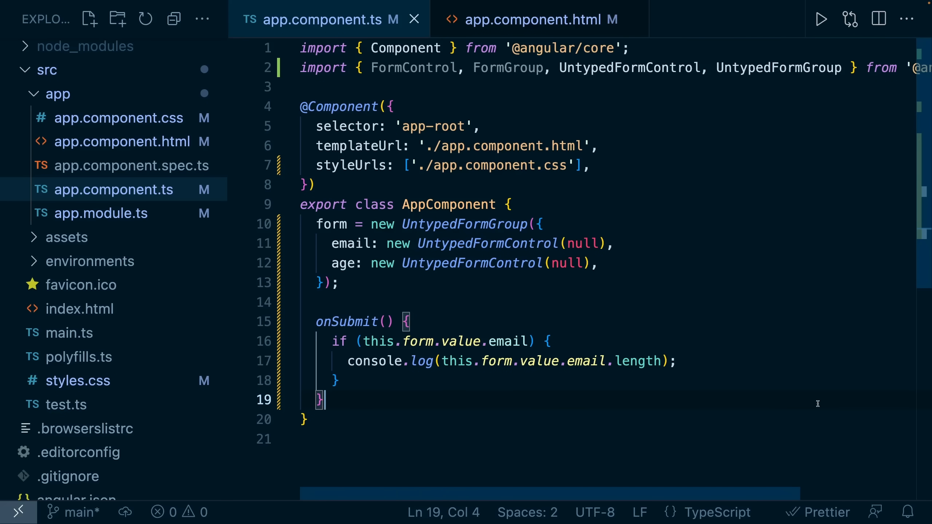
mouse_move(766, 319)
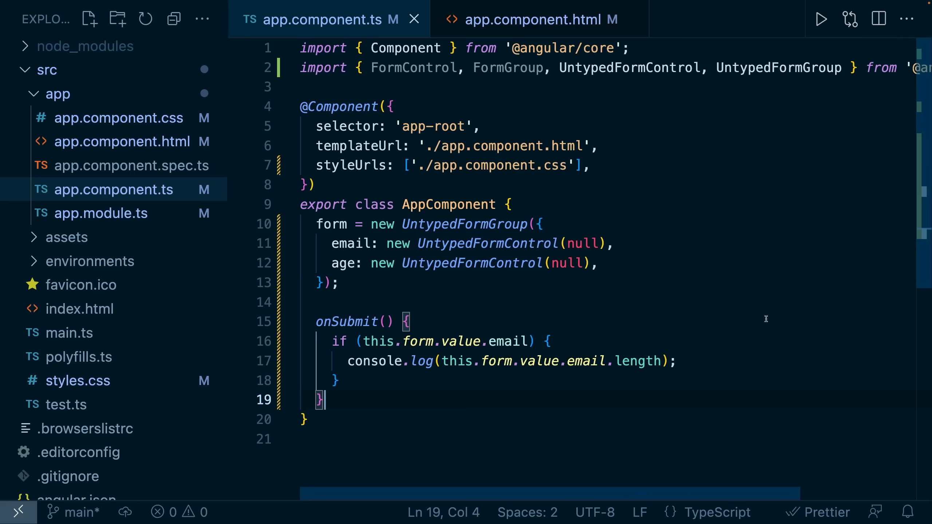
mouse_move(369, 129)
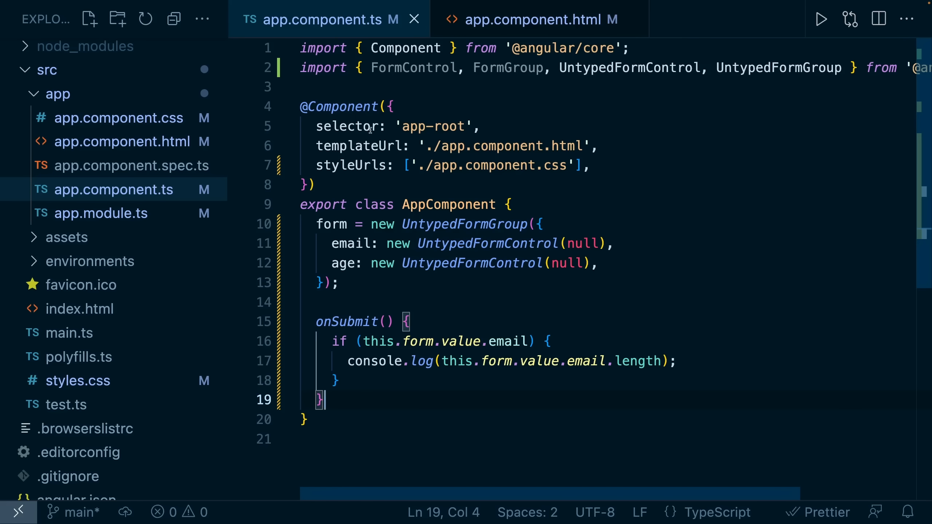
Review app.module.ts declarations, ReactiveFormsModule import and bootstrap, then return to app.component.ts
left_click(101, 213)
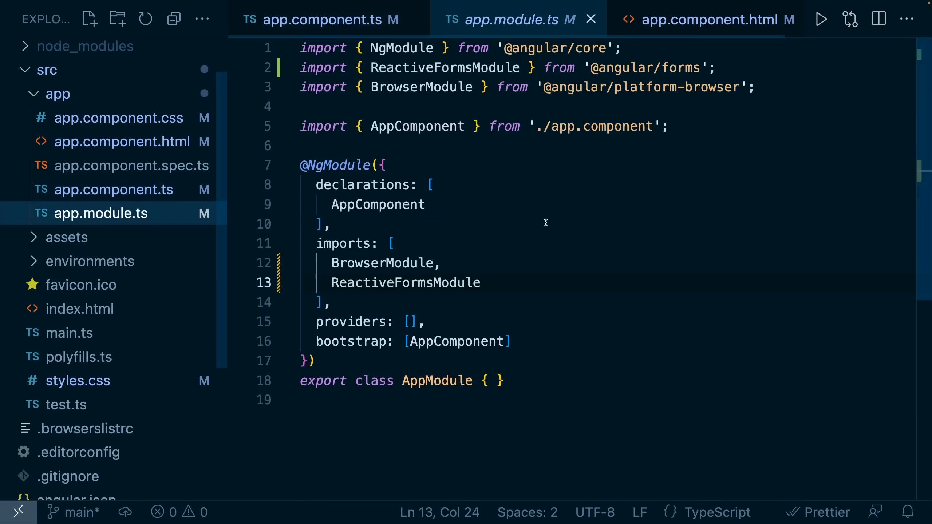
left_click(384, 165)
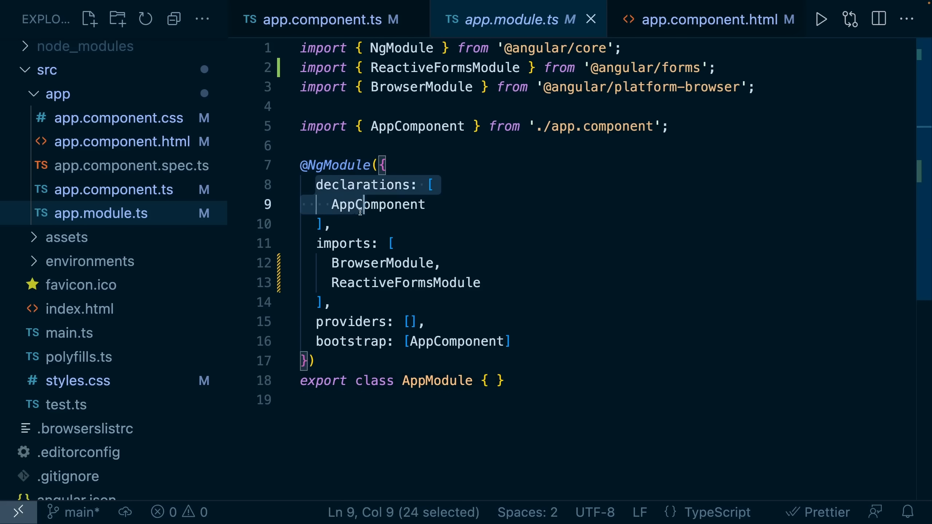
left_click(333, 224)
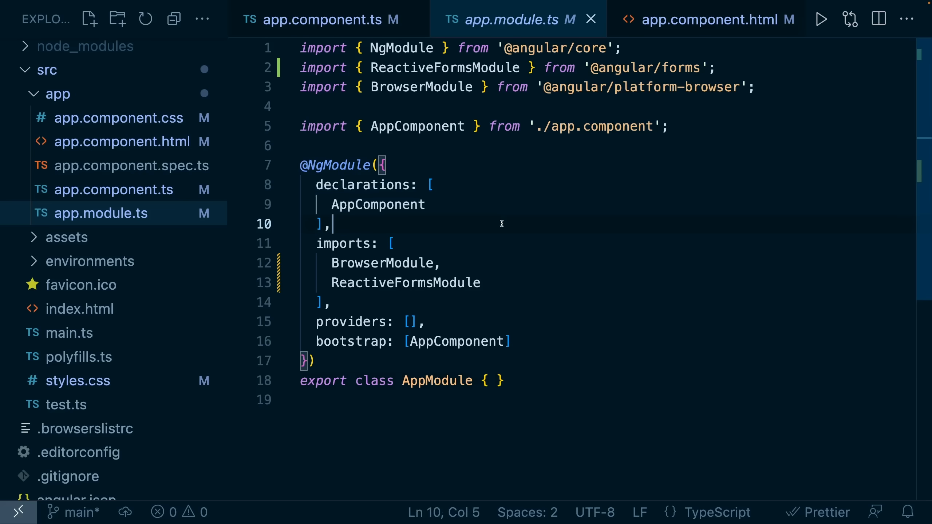
mouse_move(422, 222)
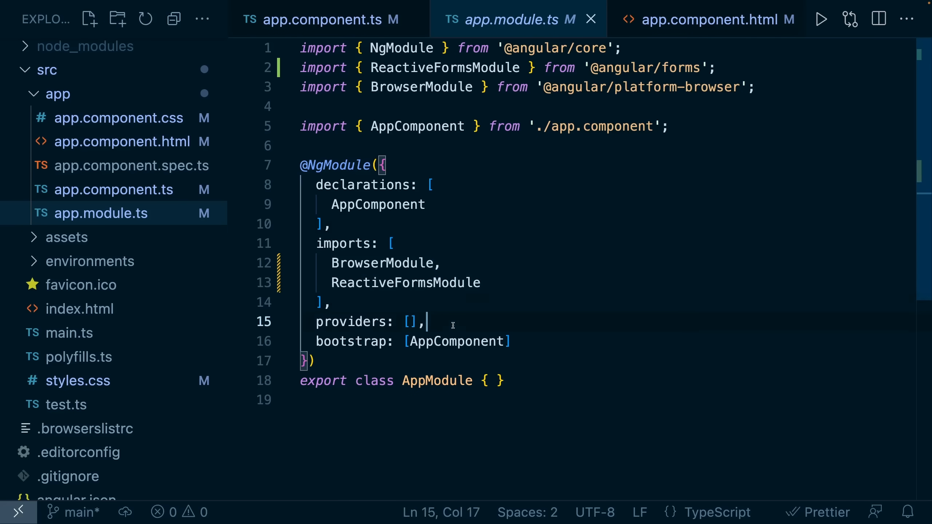
mouse_move(500, 323)
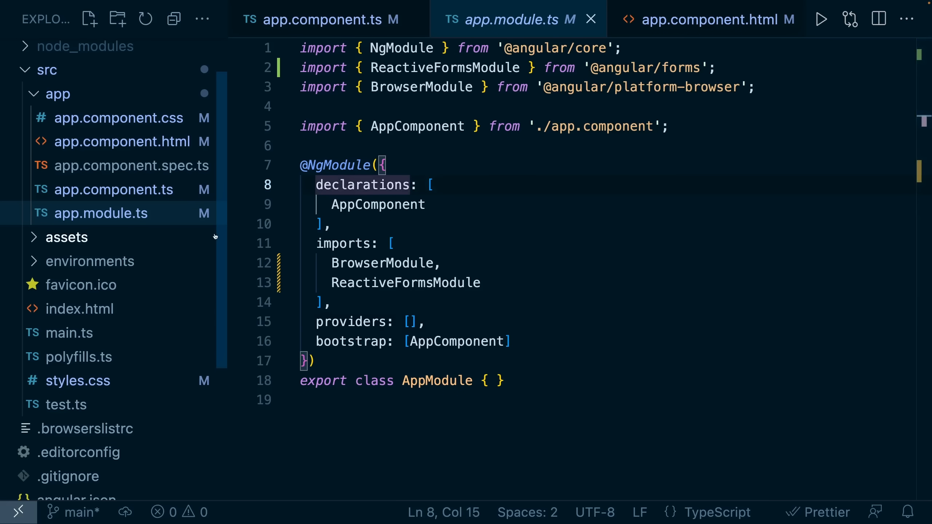
left_click(321, 20)
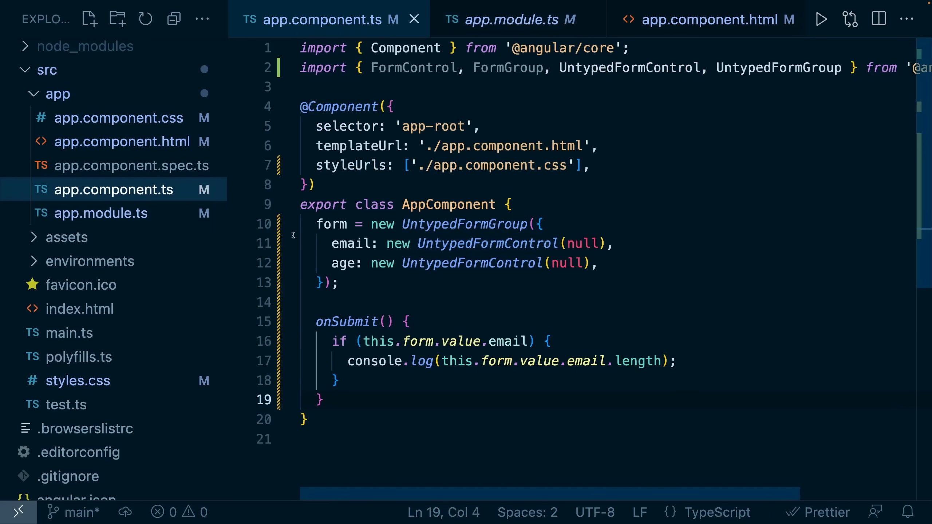
Add standalone: true as the first entry of the AppComponent decorator
left_click(512, 19)
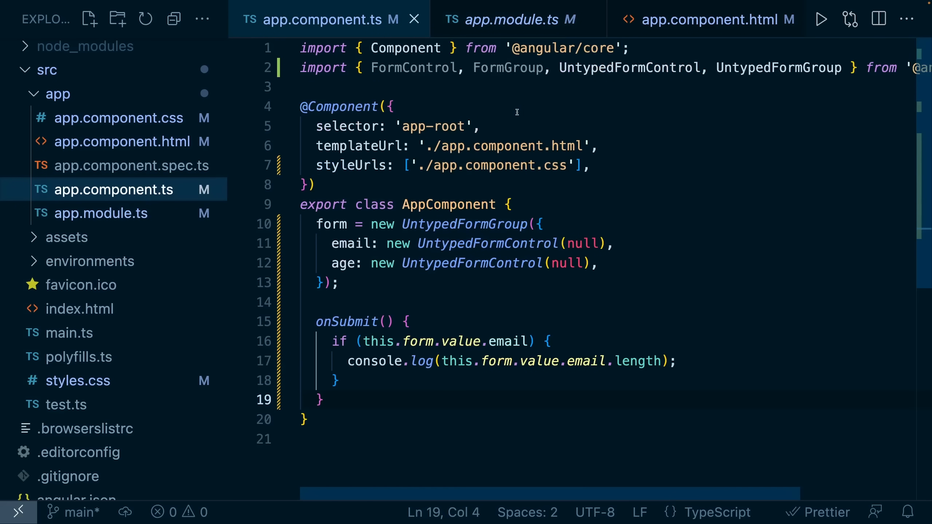
key("Enter")
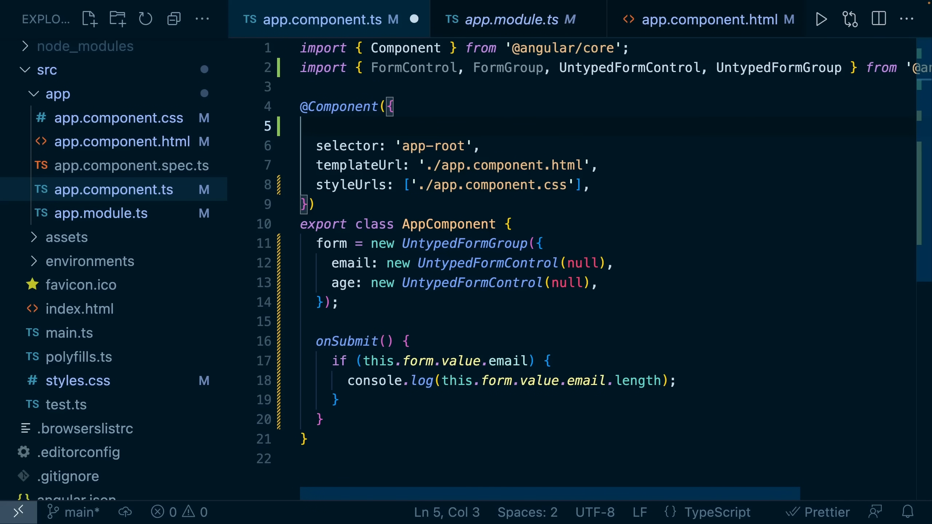
type("standalone: true,")
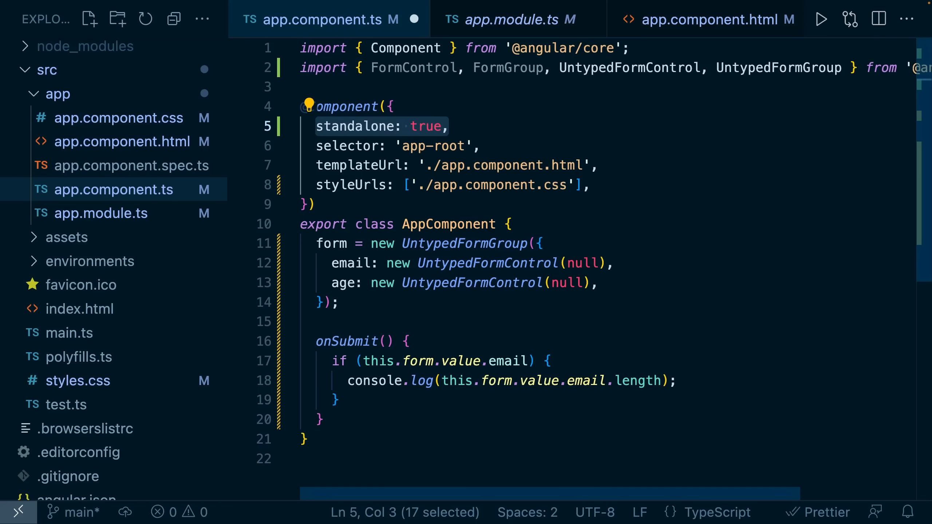
double_click(433, 146)
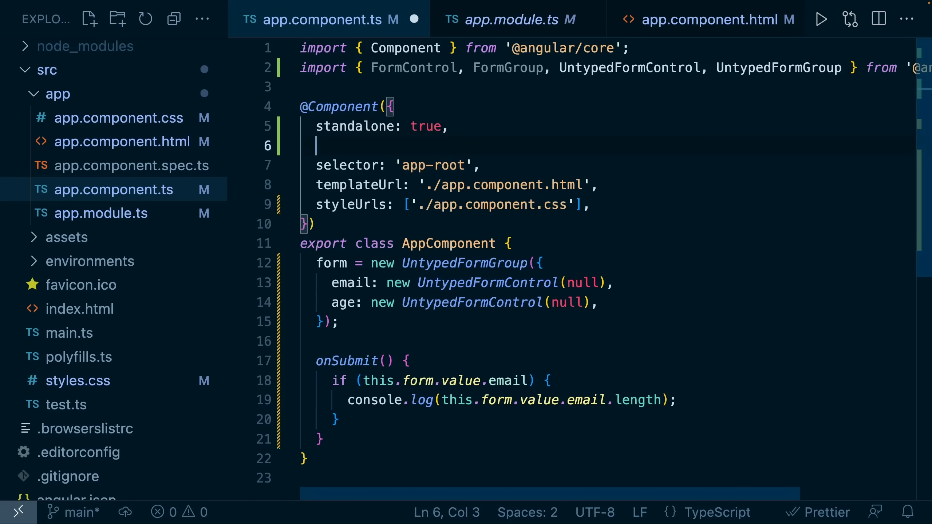
Start a providers: [], entry below standalone in the decorator
type("providers")
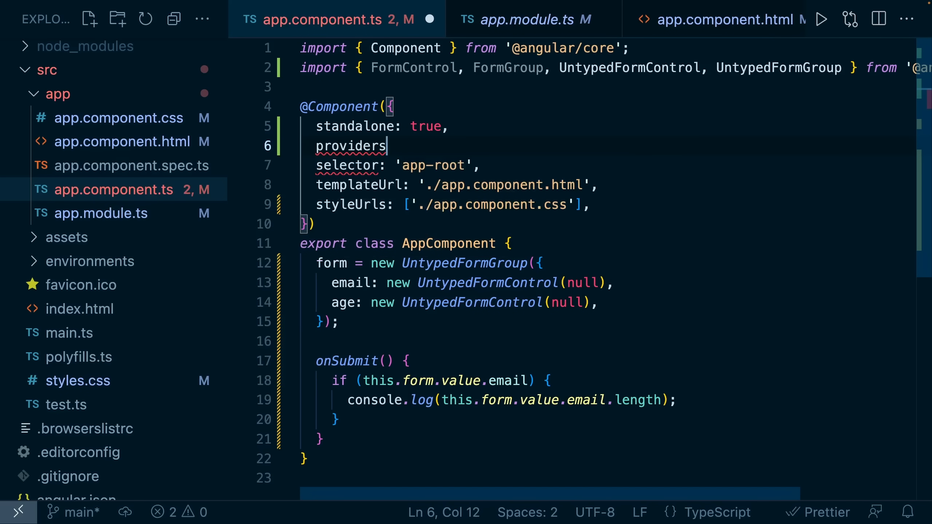
type(": [],")
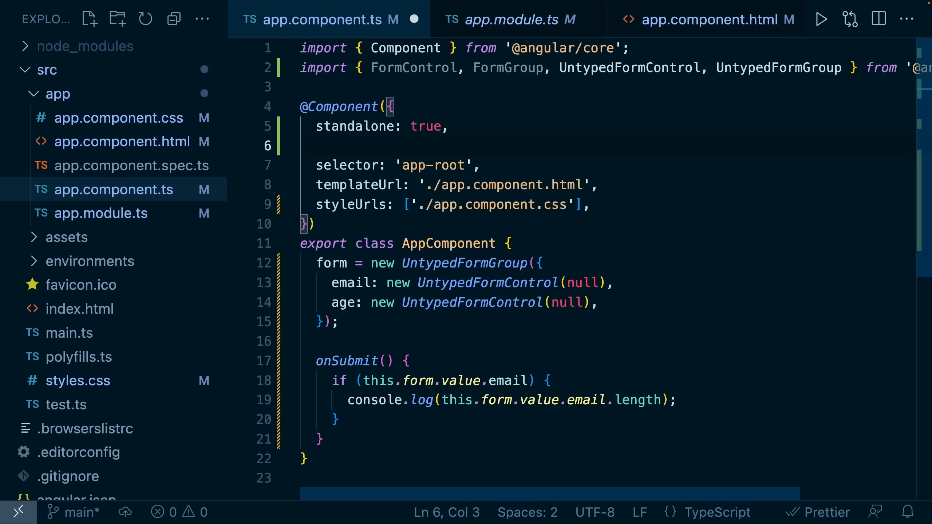
Add imports: [ReactiveFormsModule] to the AppComponent decorator
type("imports:")
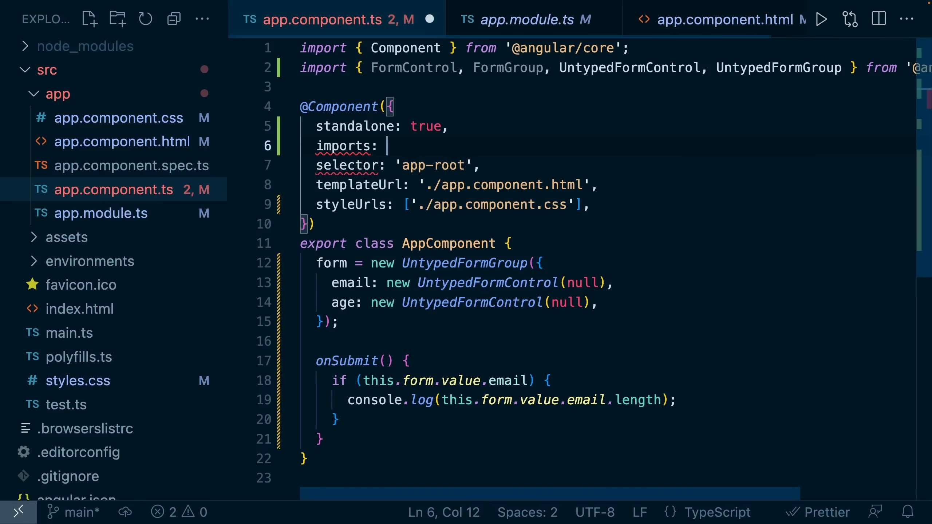
type("[],")
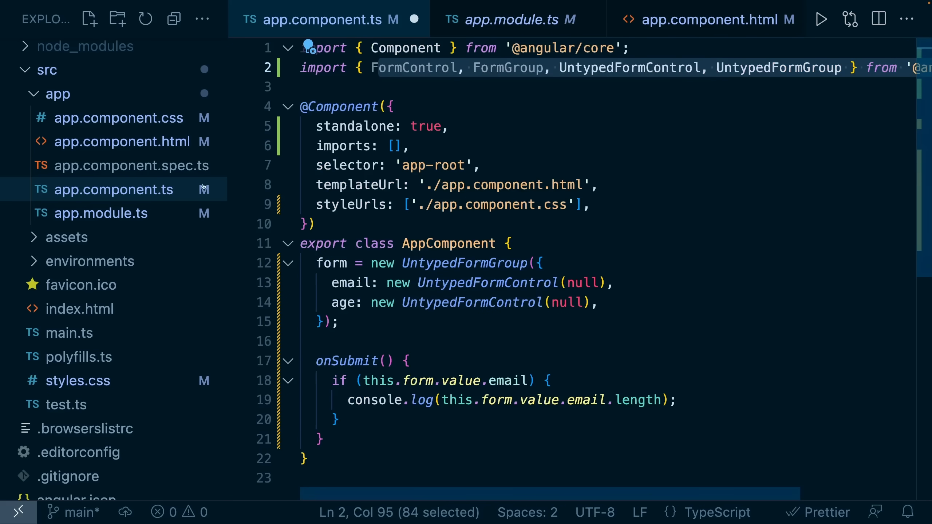
left_click(508, 19)
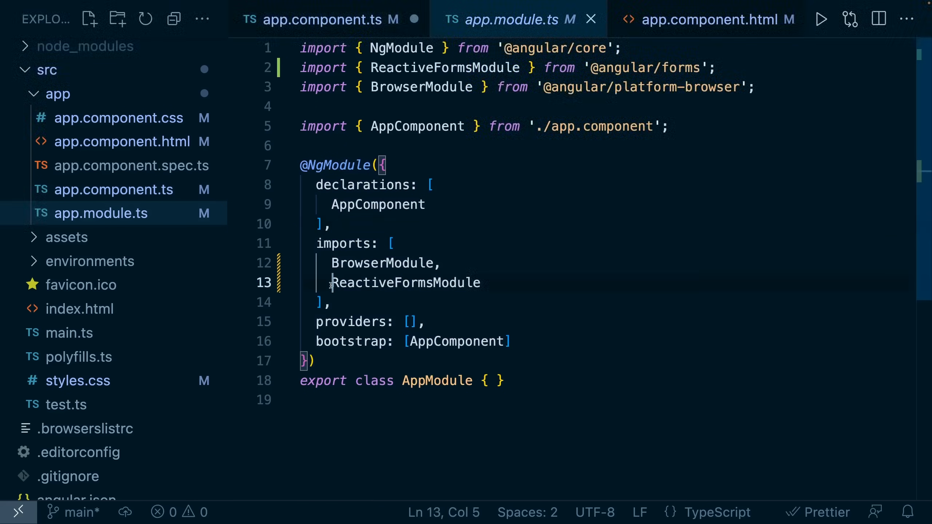
double_click(407, 282)
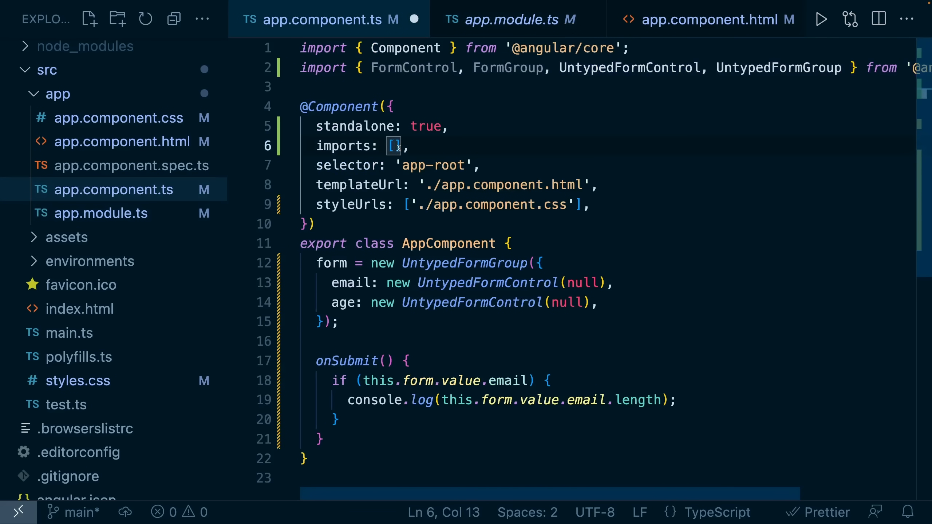
type("ReactiveFormsModule")
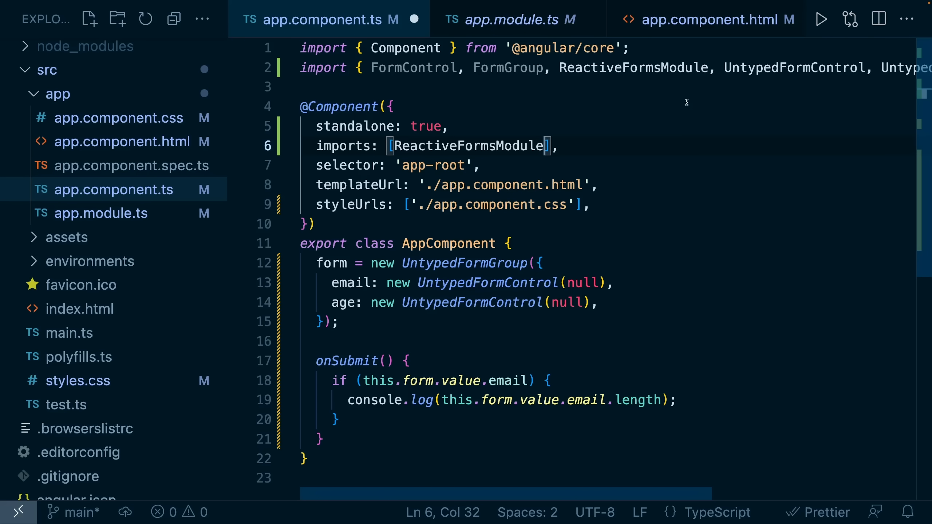
mouse_move(666, 213)
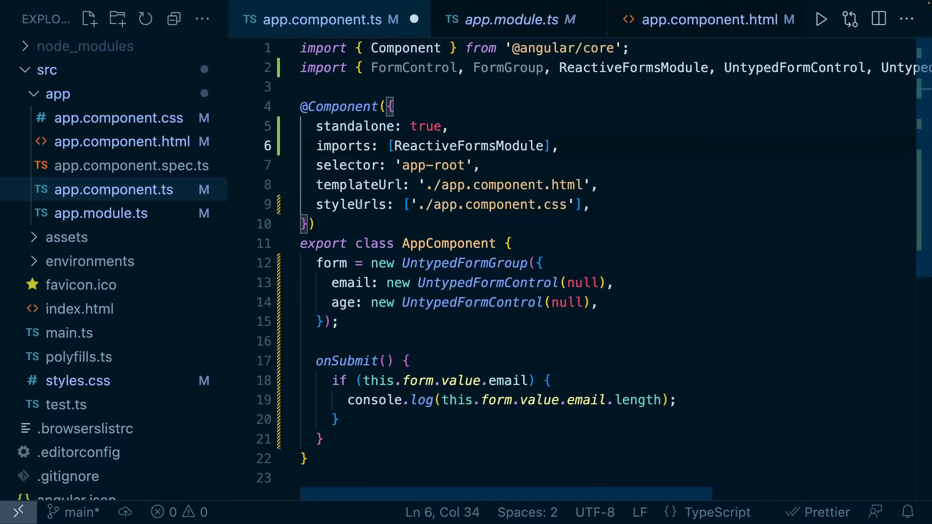
double_click(350, 204)
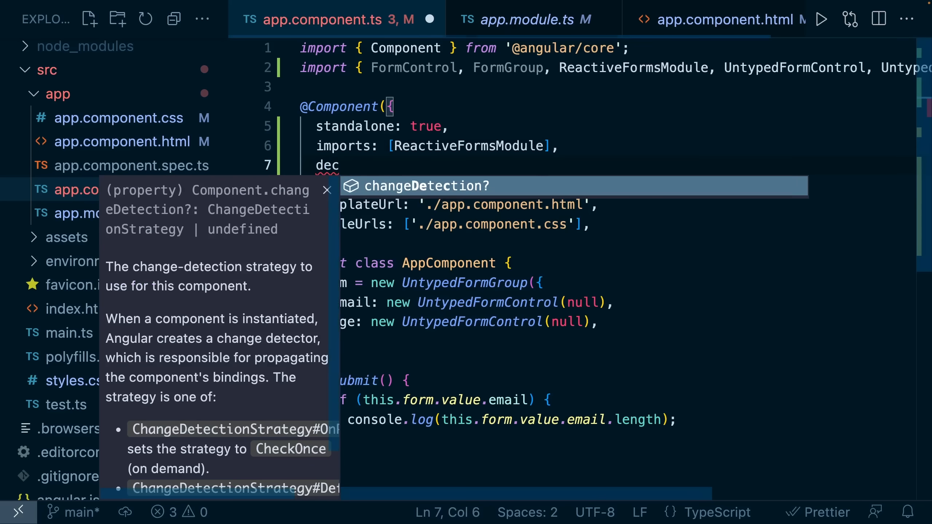
left_click(528, 19)
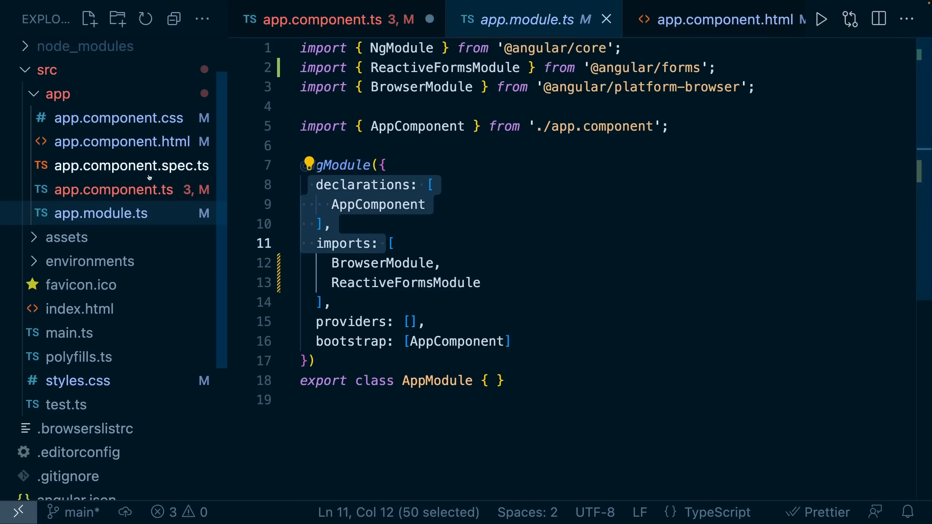
left_click(322, 19)
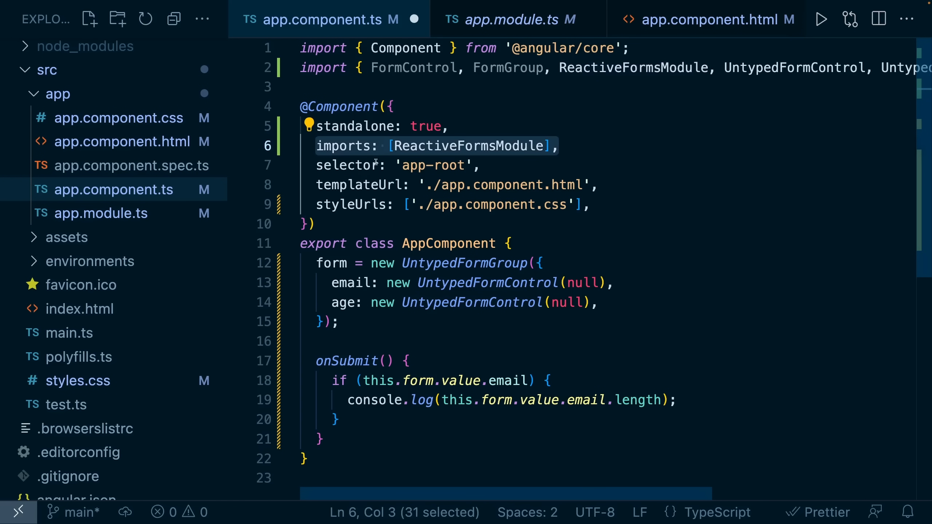
mouse_move(695, 194)
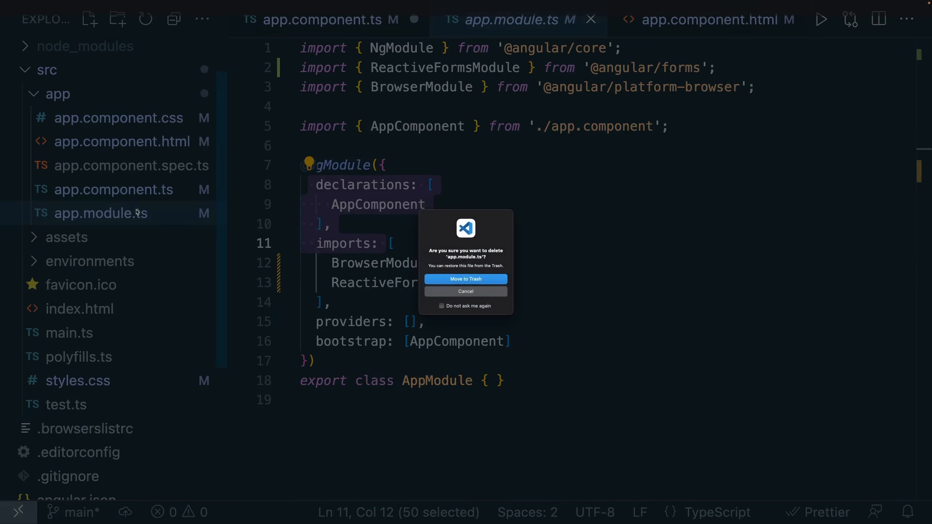
Move app.module.ts to the trash and open main.ts
left_click(465, 280)
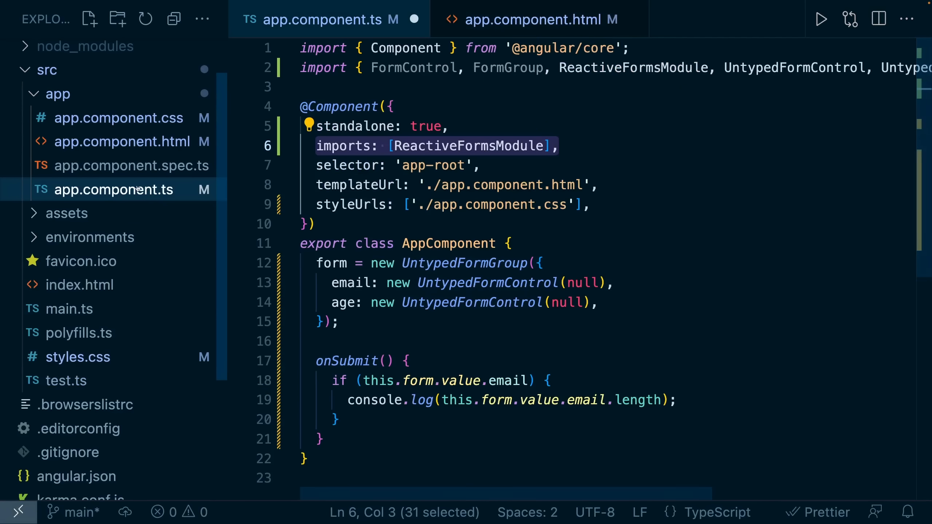
mouse_move(115, 189)
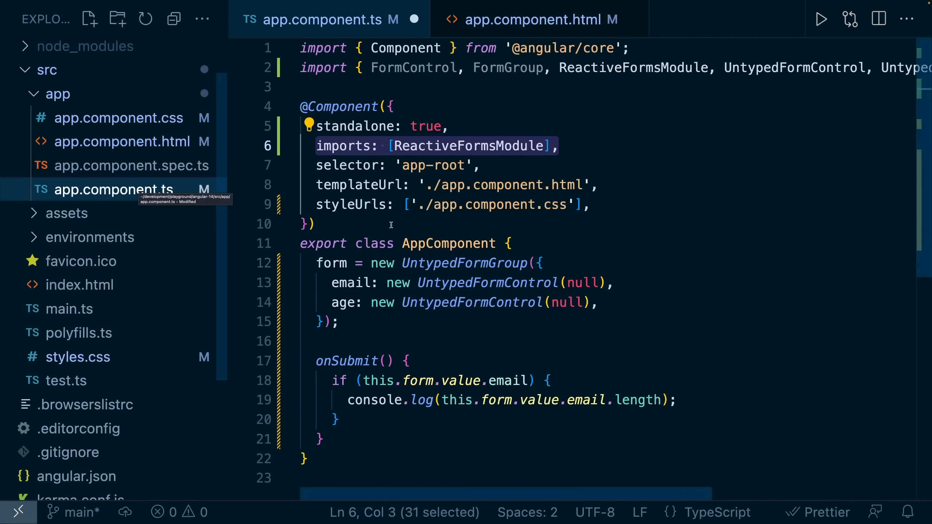
mouse_move(437, 383)
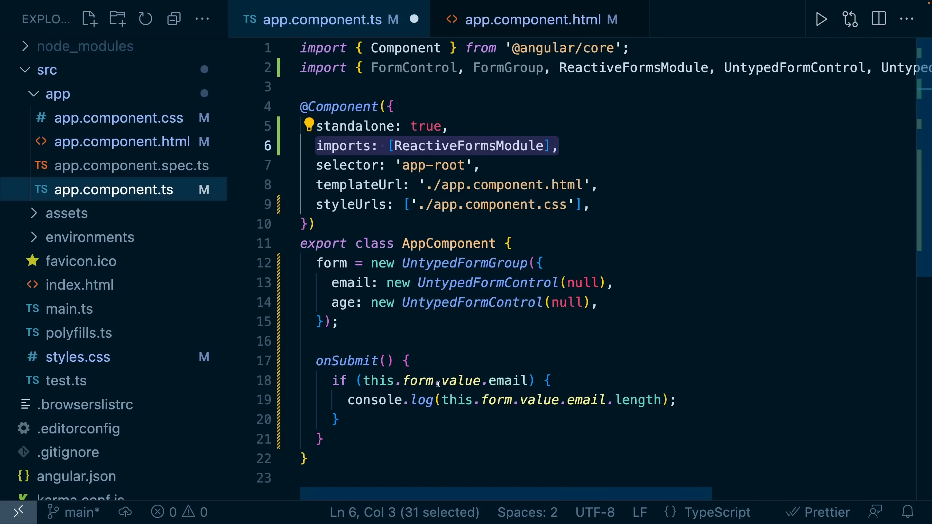
mouse_move(165, 365)
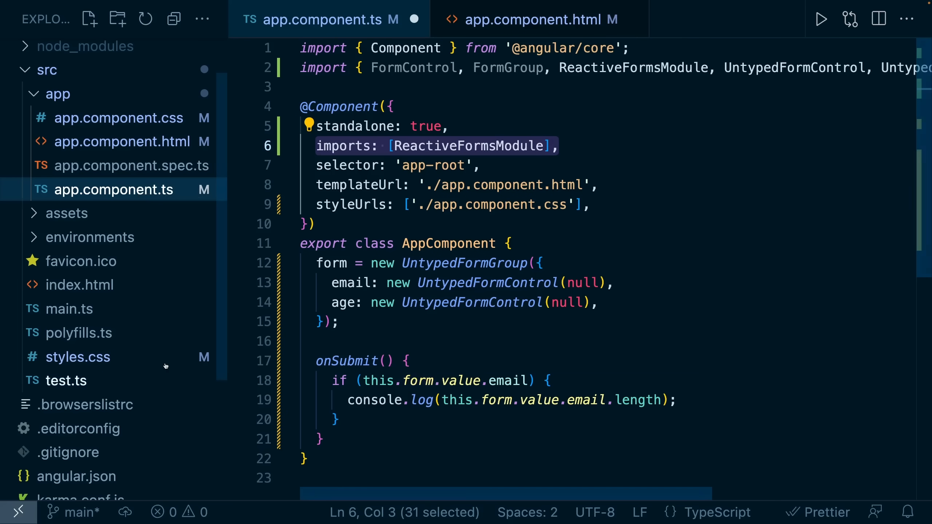
left_click(70, 309)
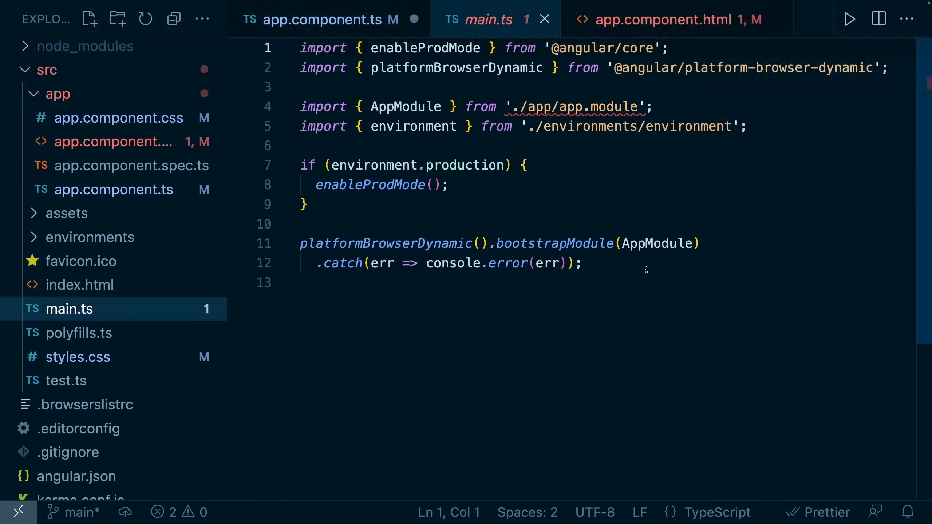
Remove the AppModule import and select the old bootstrapModule call in main.ts
left_click_drag(305, 225, 583, 264)
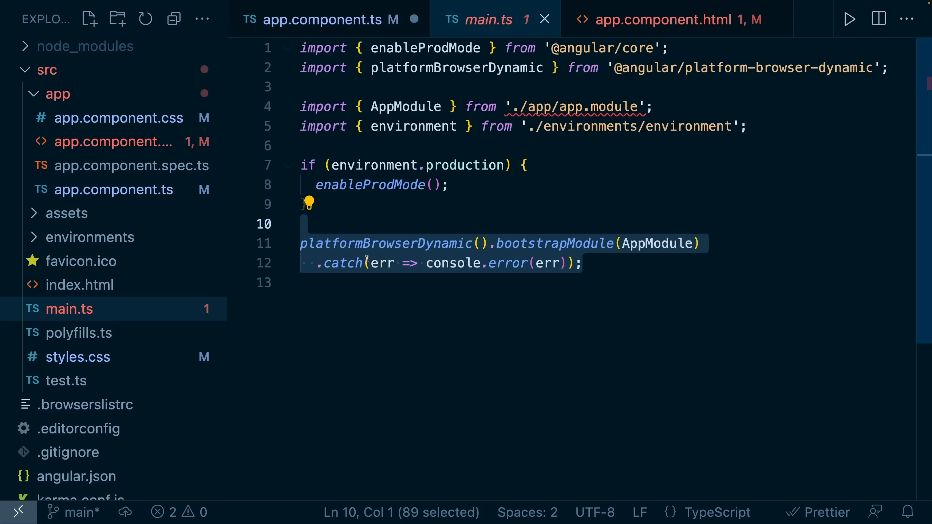
left_click(654, 107)
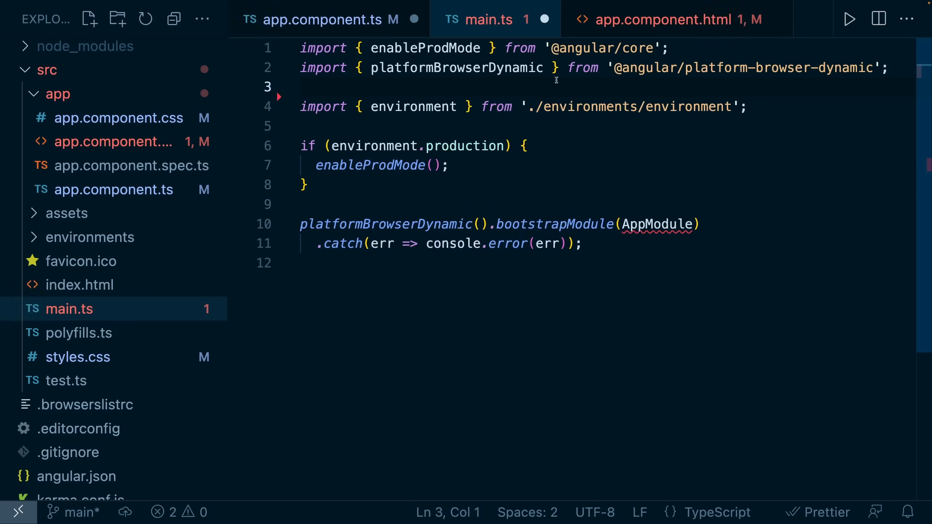
left_click_drag(316, 87, 581, 244)
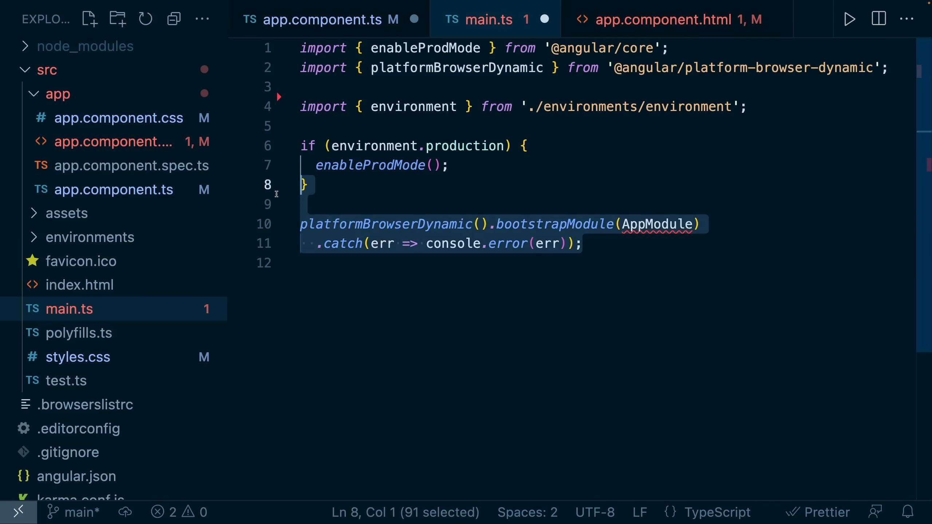
Replace it with bootstrapApplication(AppComponent), auto-importing both symbols
type("bootstrapApplication")
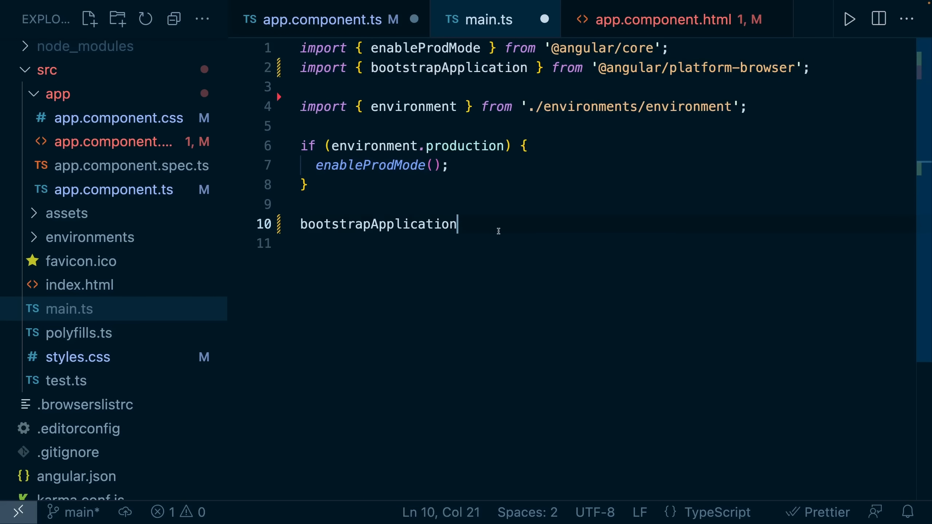
type("()")
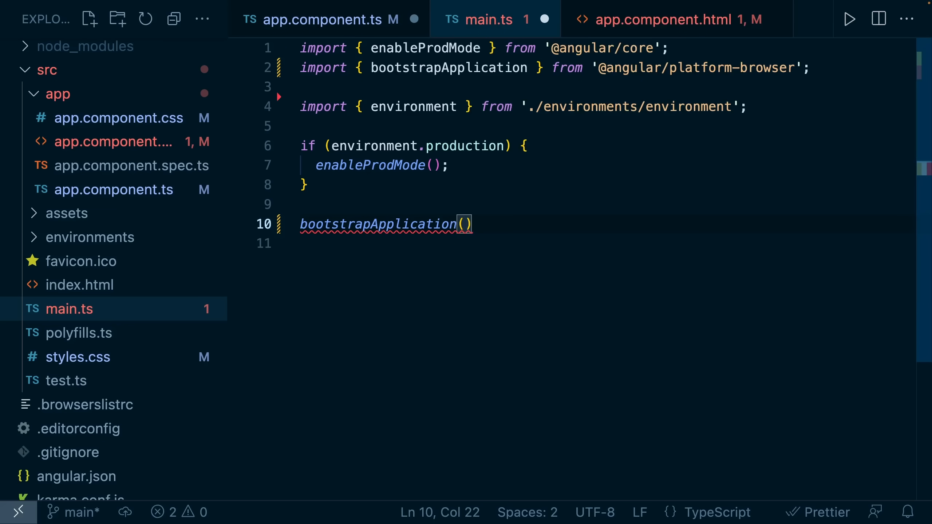
type("AppComponent")
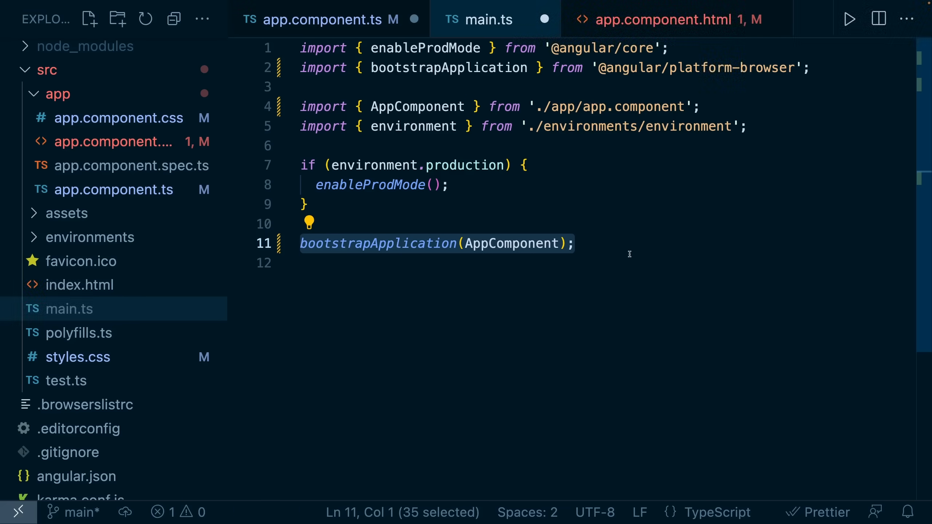
mouse_move(613, 216)
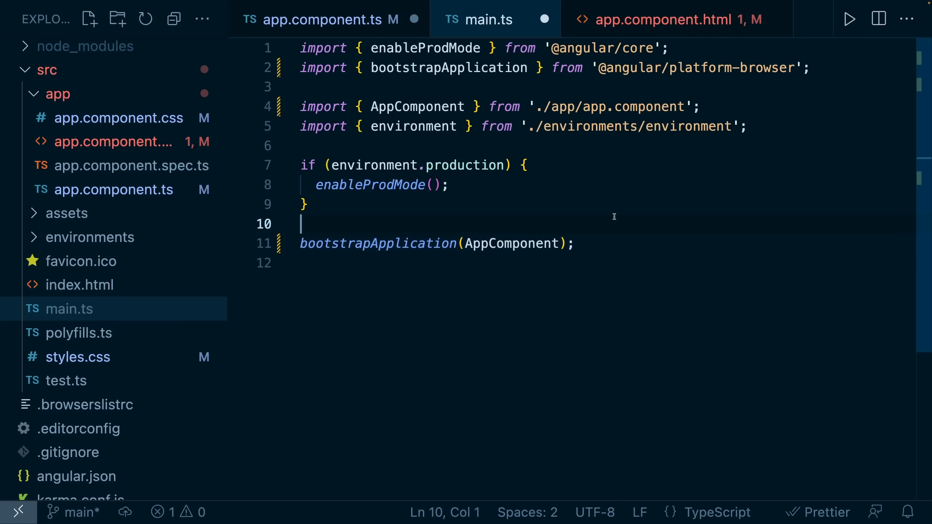
Run ng serve in the terminal to start the dev server
key("ctrl+a")
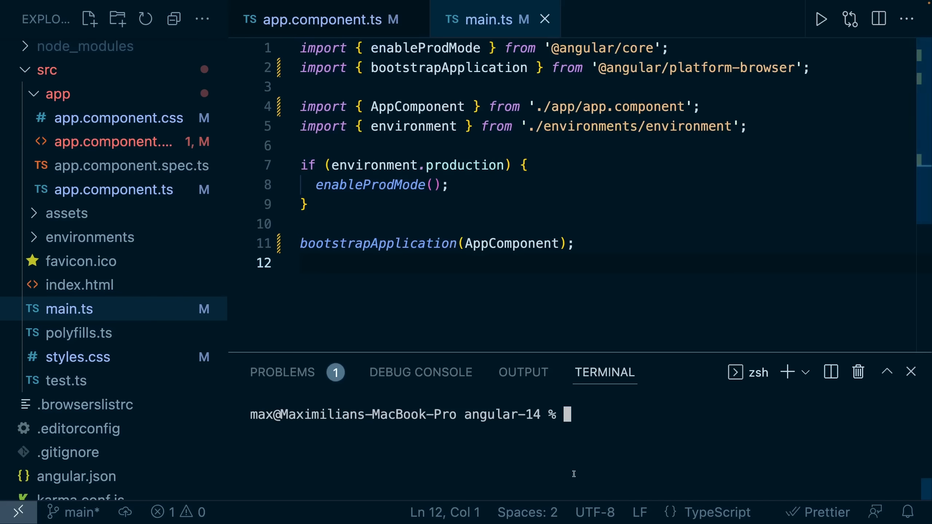
type("ng serve")
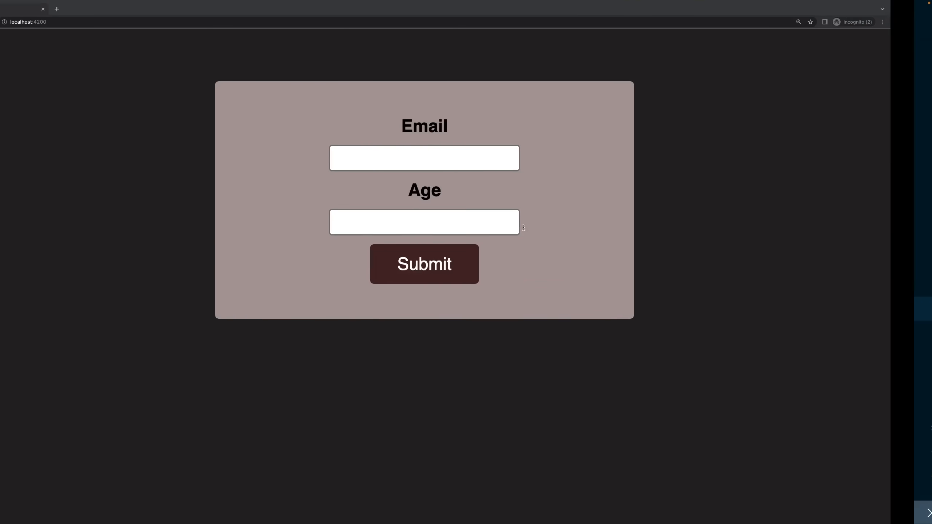
type("test@test.com")
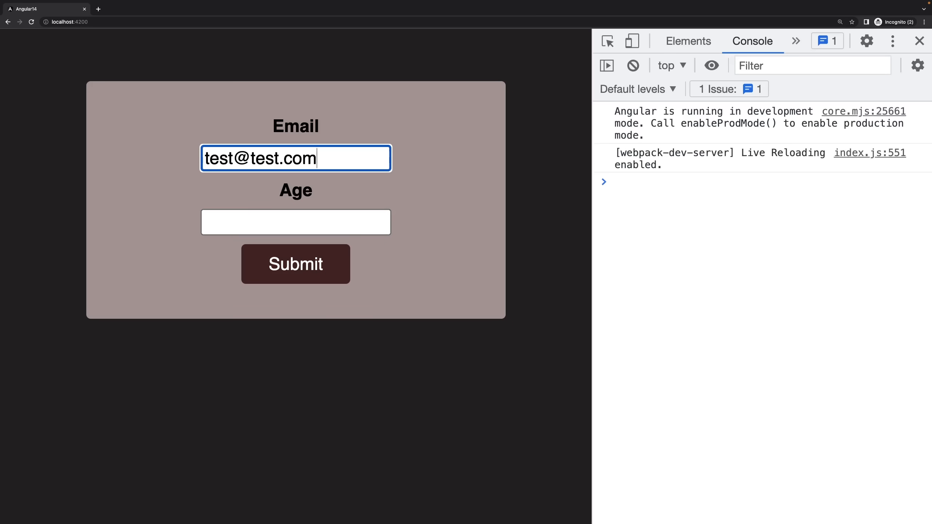
left_click(295, 263)
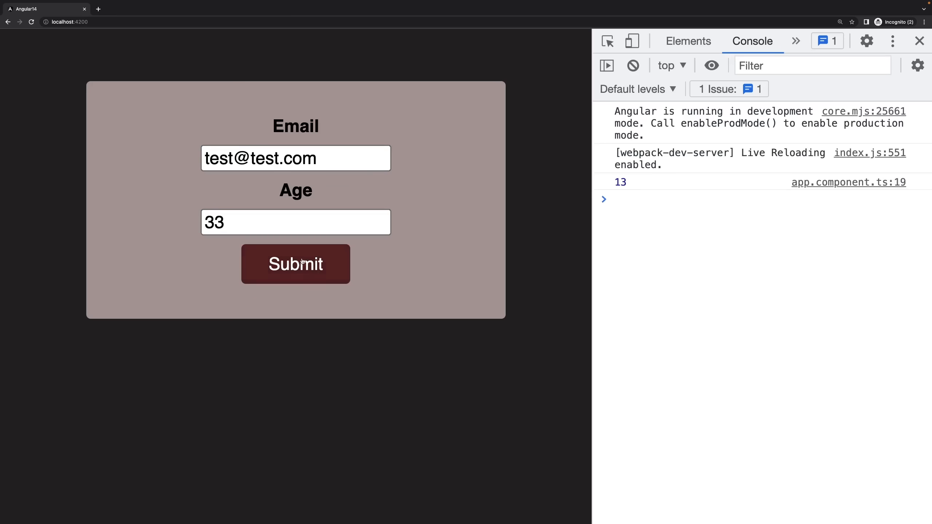
mouse_move(529, 299)
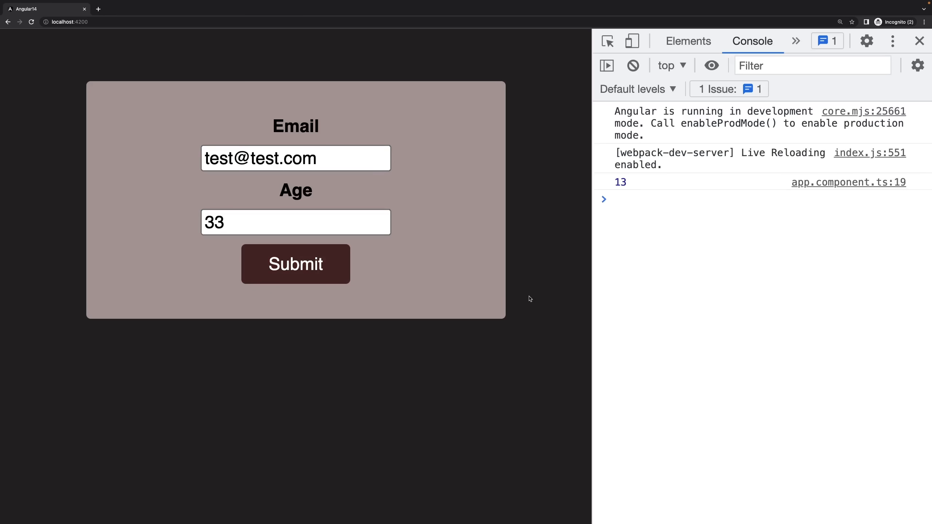